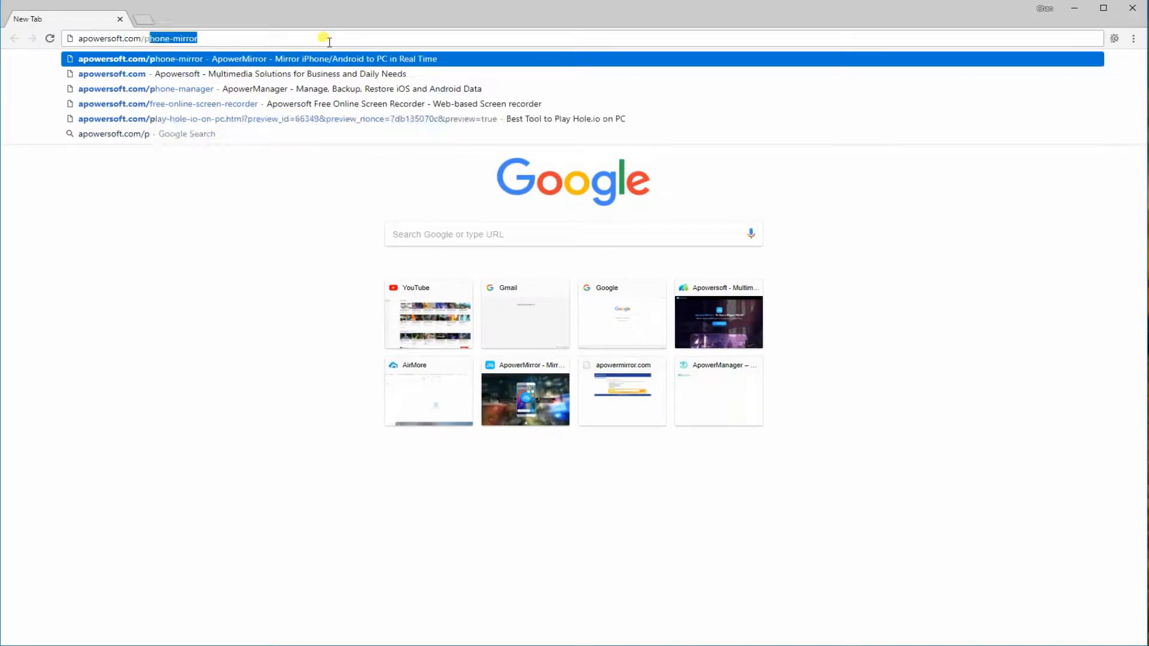
# Go to apowersoft.com/phone-manager in Chrome and start downloading the ApowerManager desktop app
pyautogui.click(146, 88)
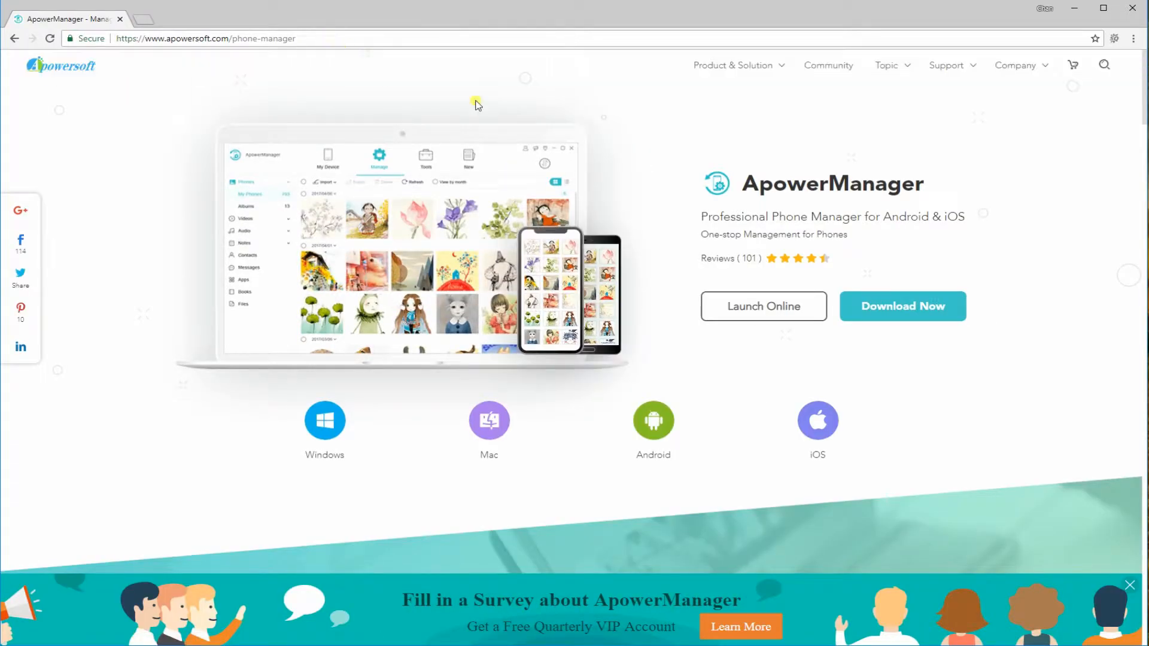
pyautogui.click(902, 306)
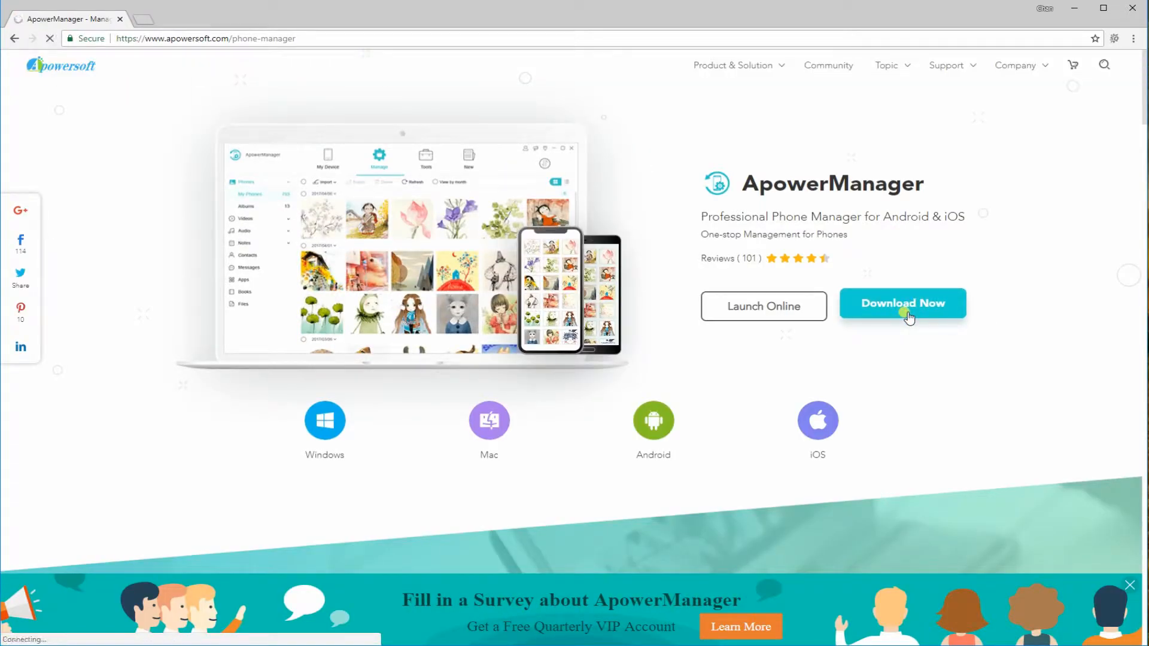
pyautogui.click(902, 303)
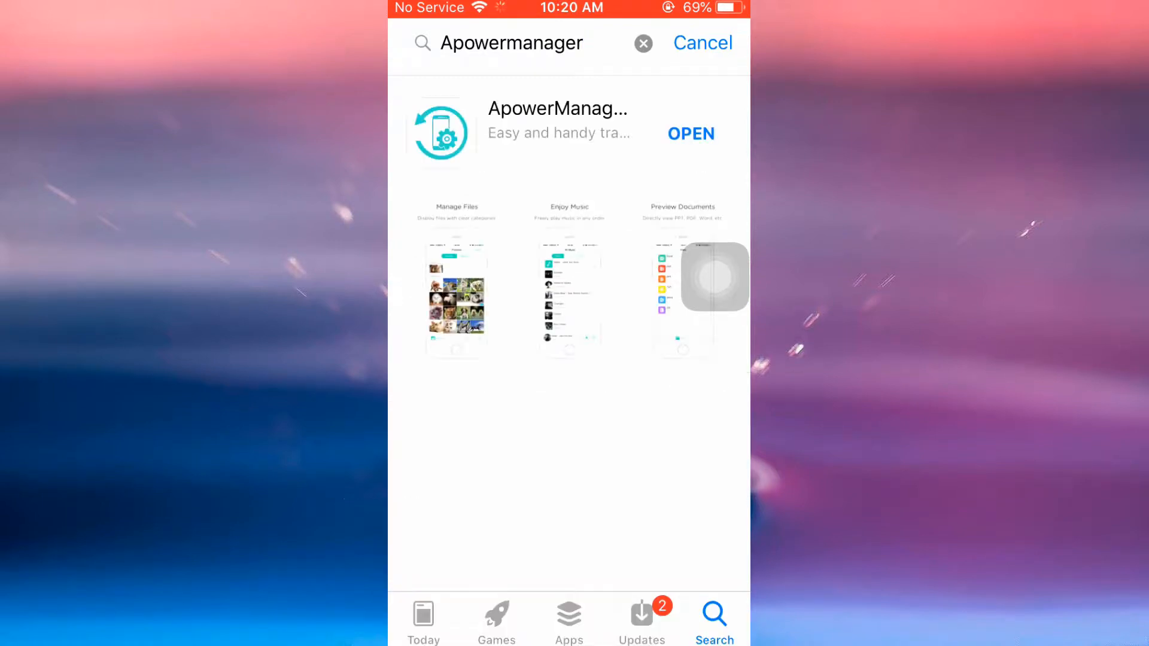
# Launch ApowerManager from the App Store results so the iPhone links to the desktop app
pyautogui.click(689, 133)
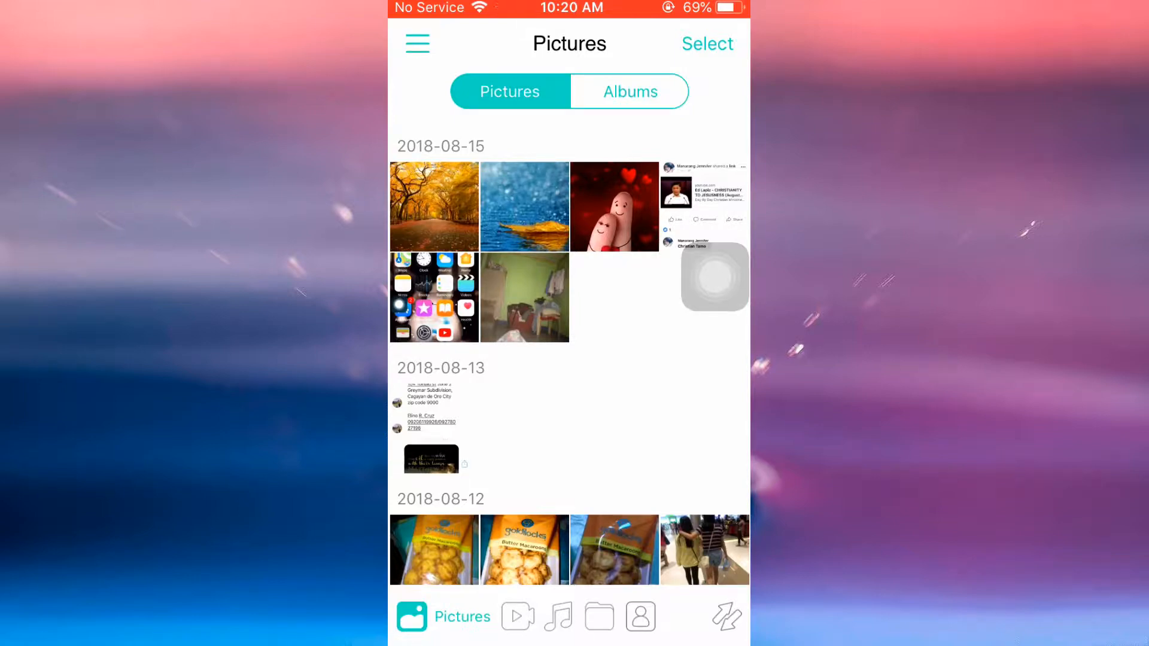
pyautogui.doubleClick(163, 24)
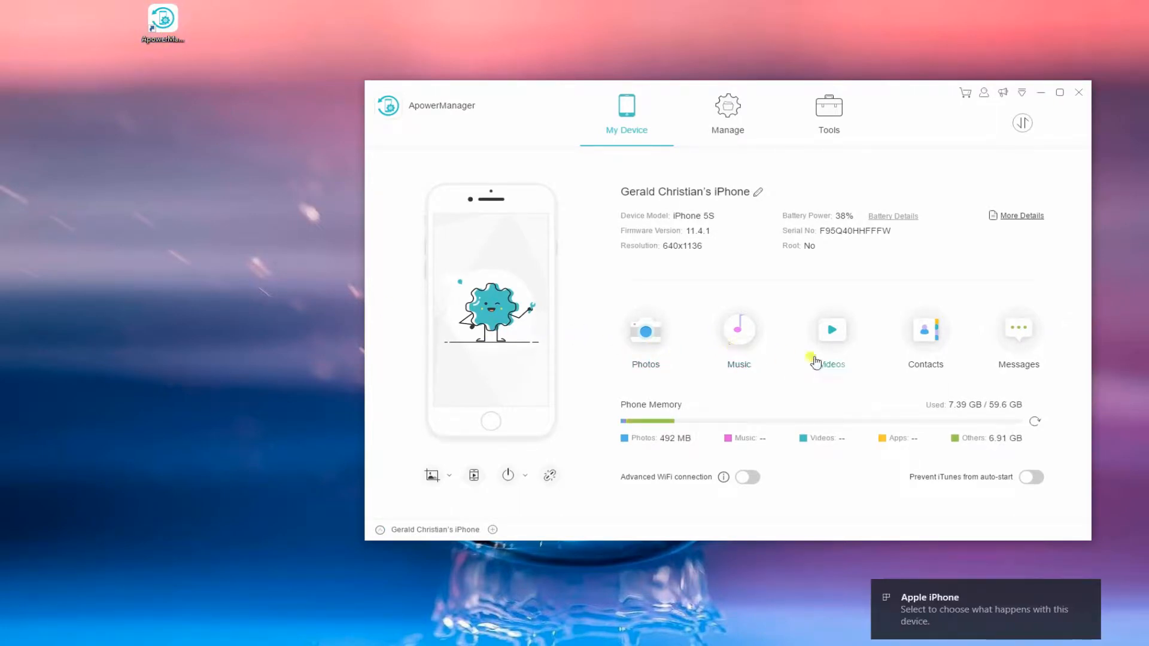
pyautogui.moveTo(1012, 366)
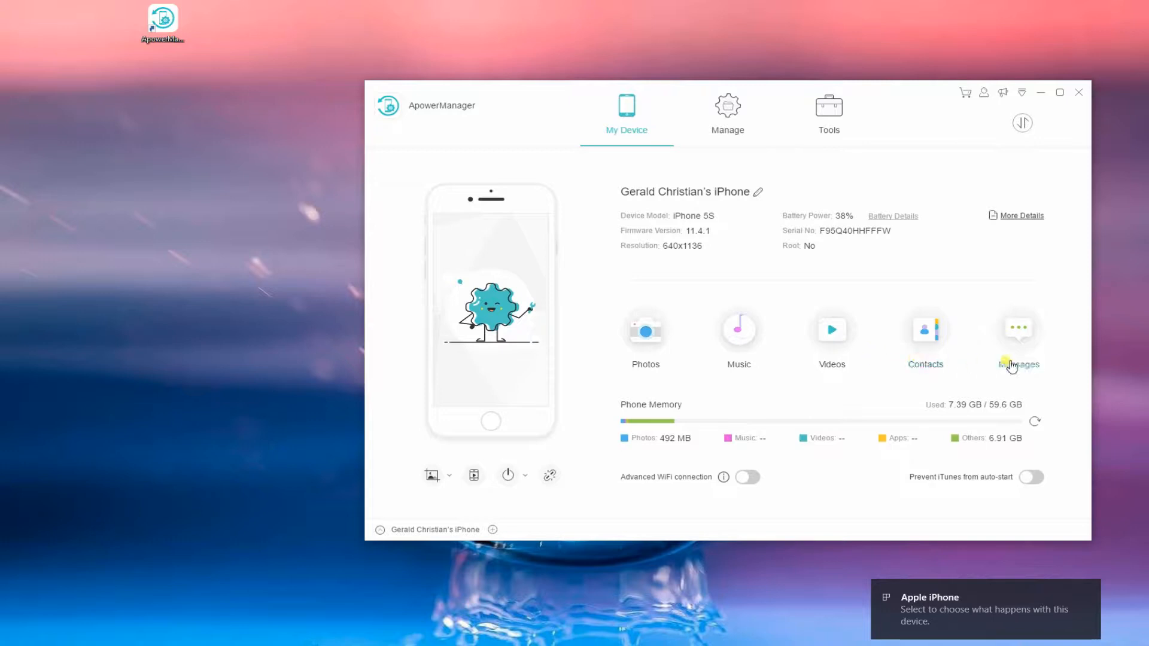
pyautogui.moveTo(677, 332)
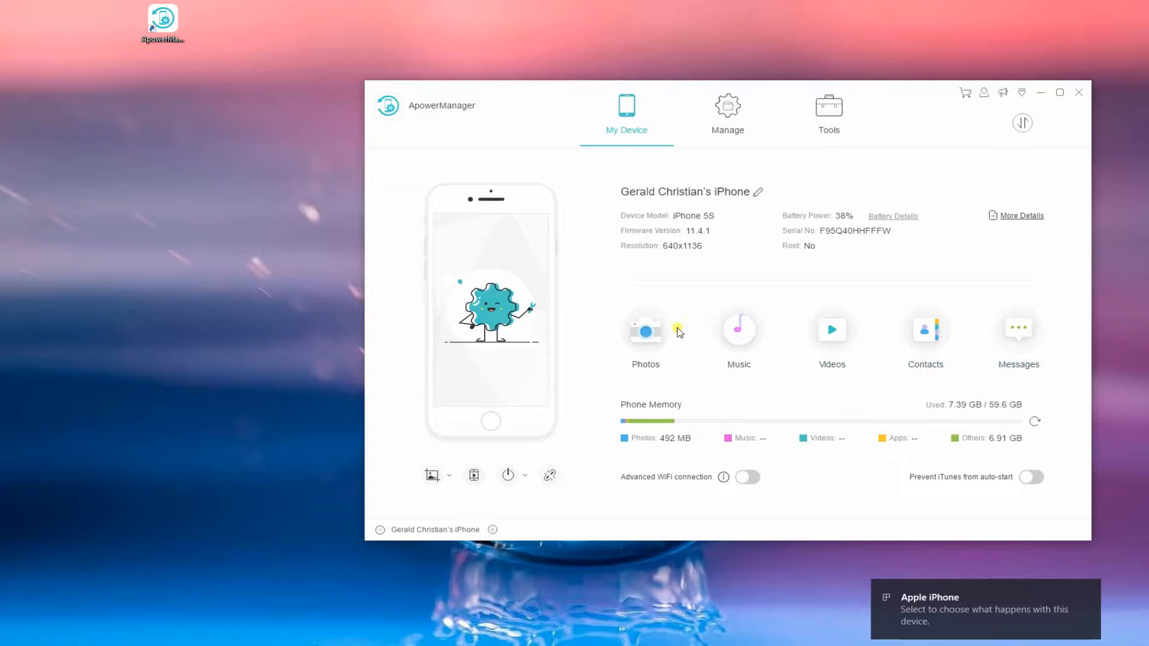
# Import IMG_0012 from the desktop's iPhone Files folder into the phone's Photos
pyautogui.click(727, 114)
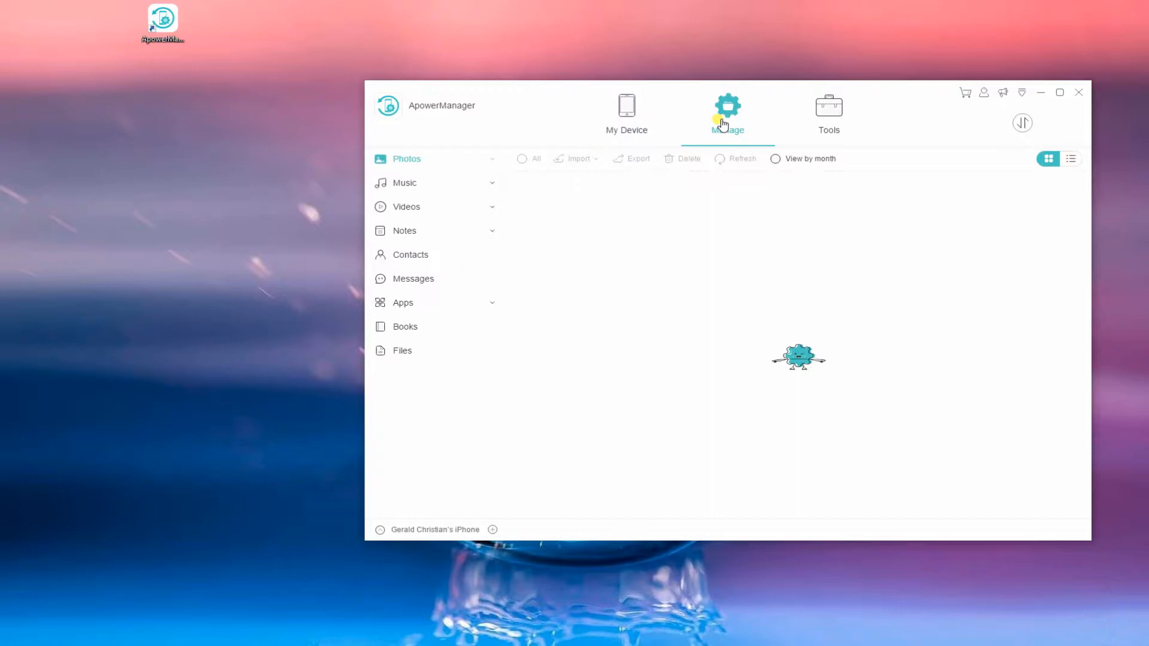
pyautogui.click(725, 115)
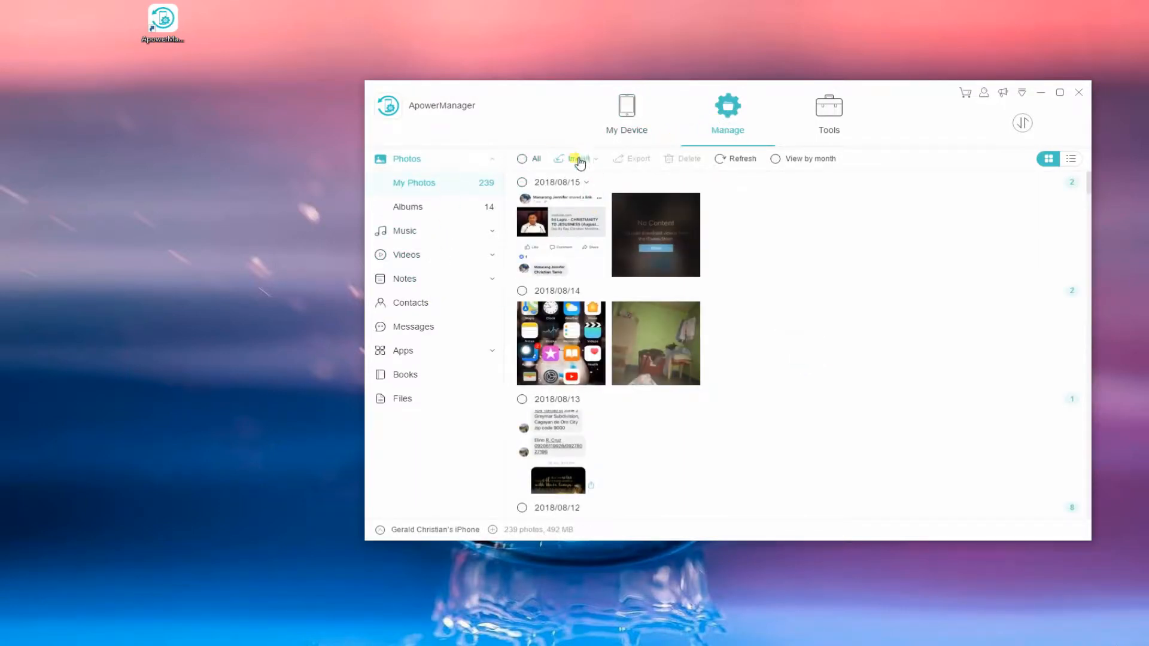
pyautogui.click(577, 159)
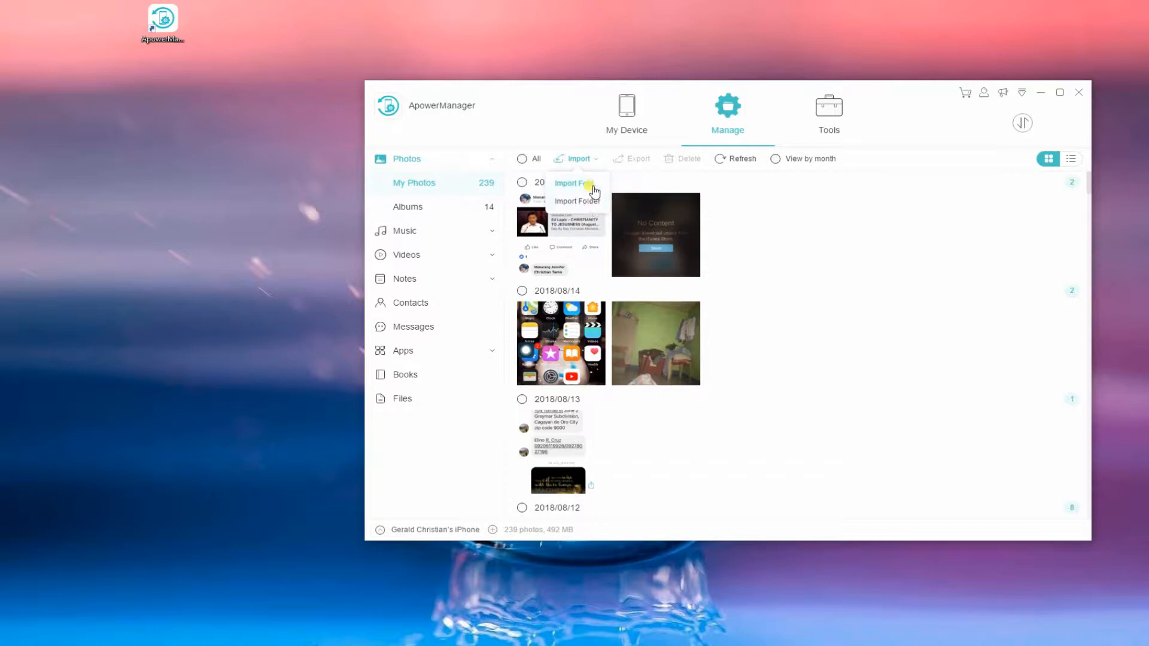
pyautogui.click(571, 184)
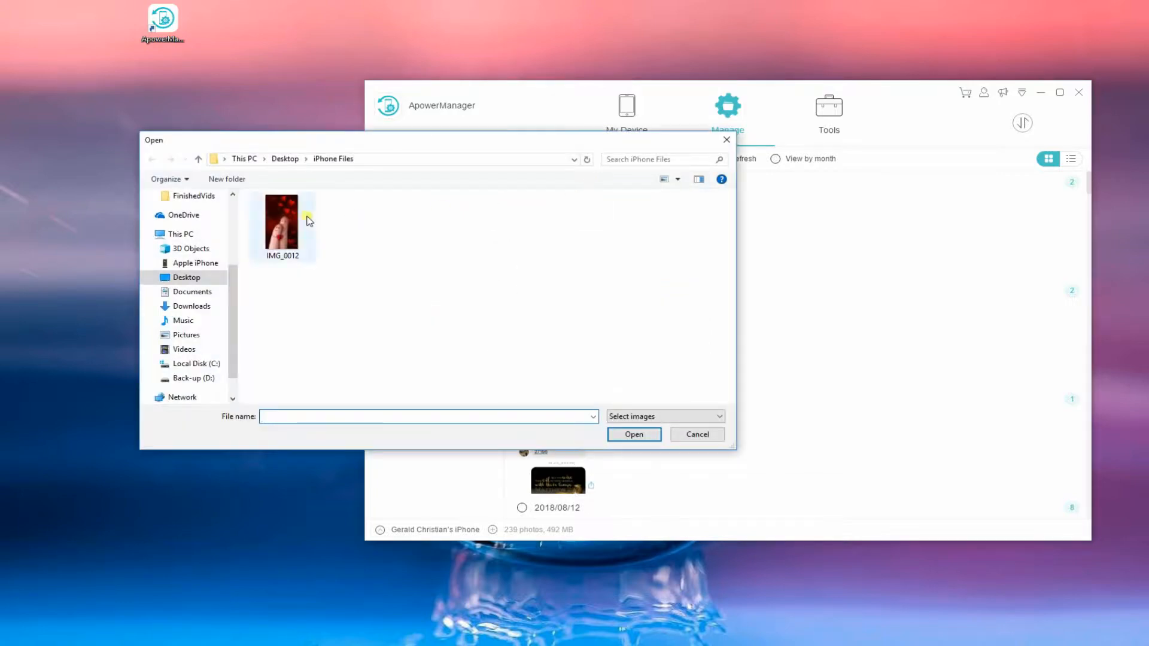
pyautogui.click(634, 434)
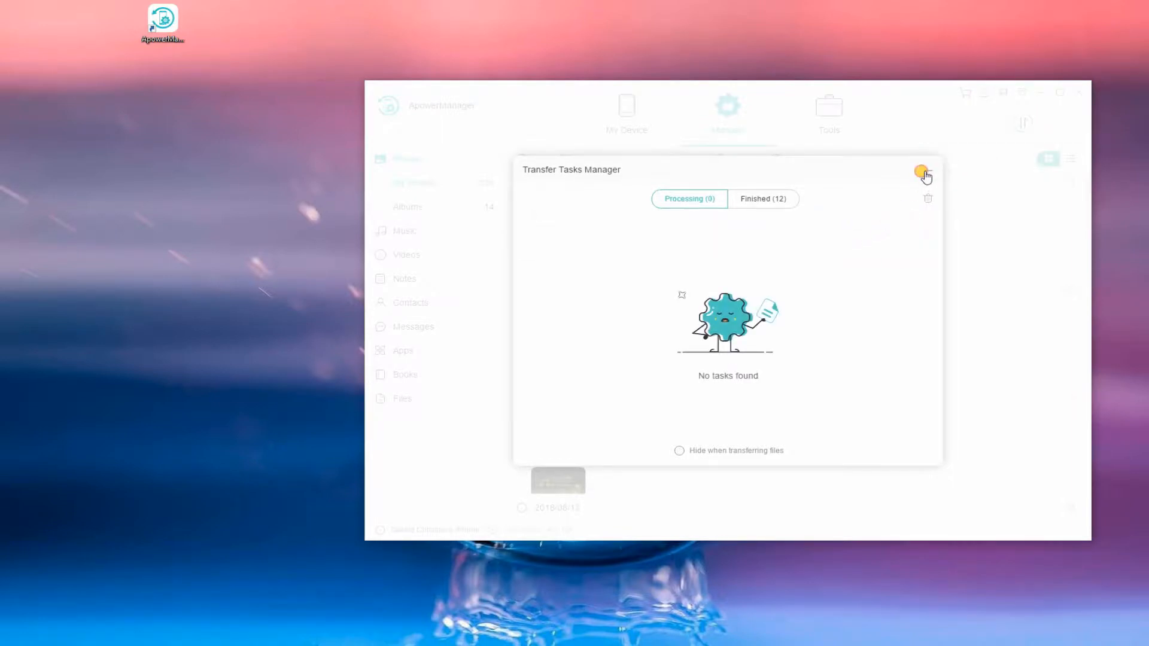
# Export the selected iPhone photos to the PC desktop
pyautogui.click(923, 171)
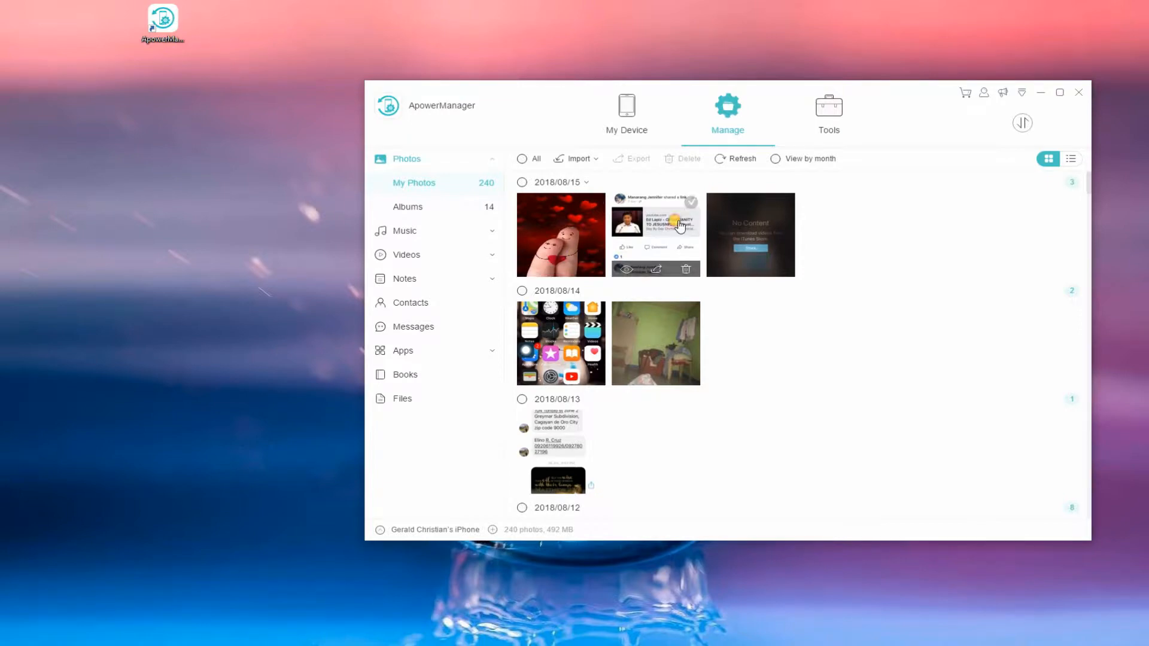
pyautogui.click(636, 158)
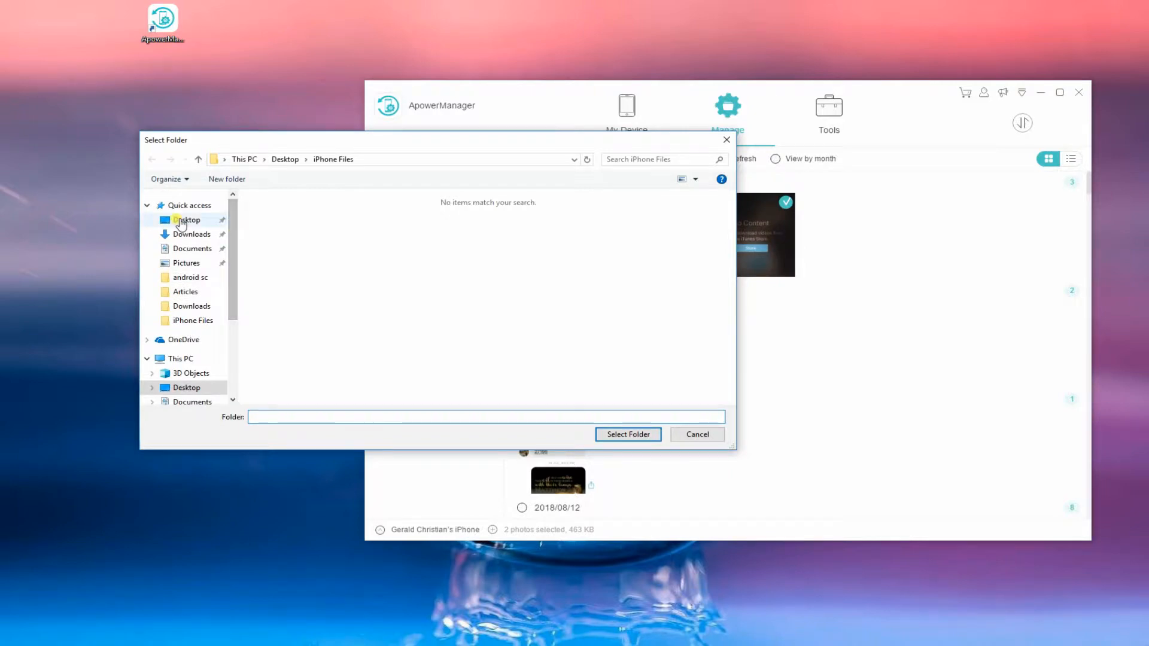
pyautogui.click(627, 434)
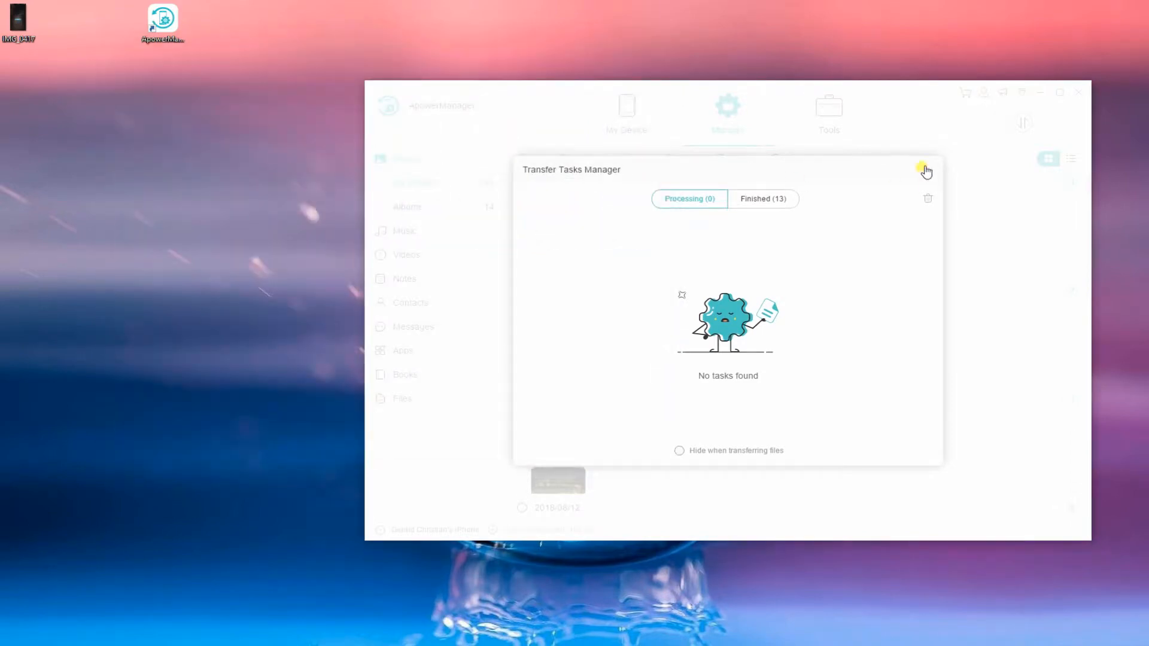
# Delete the dark No Content screenshot from the iPhone, leaving 239 photos
pyautogui.click(926, 170)
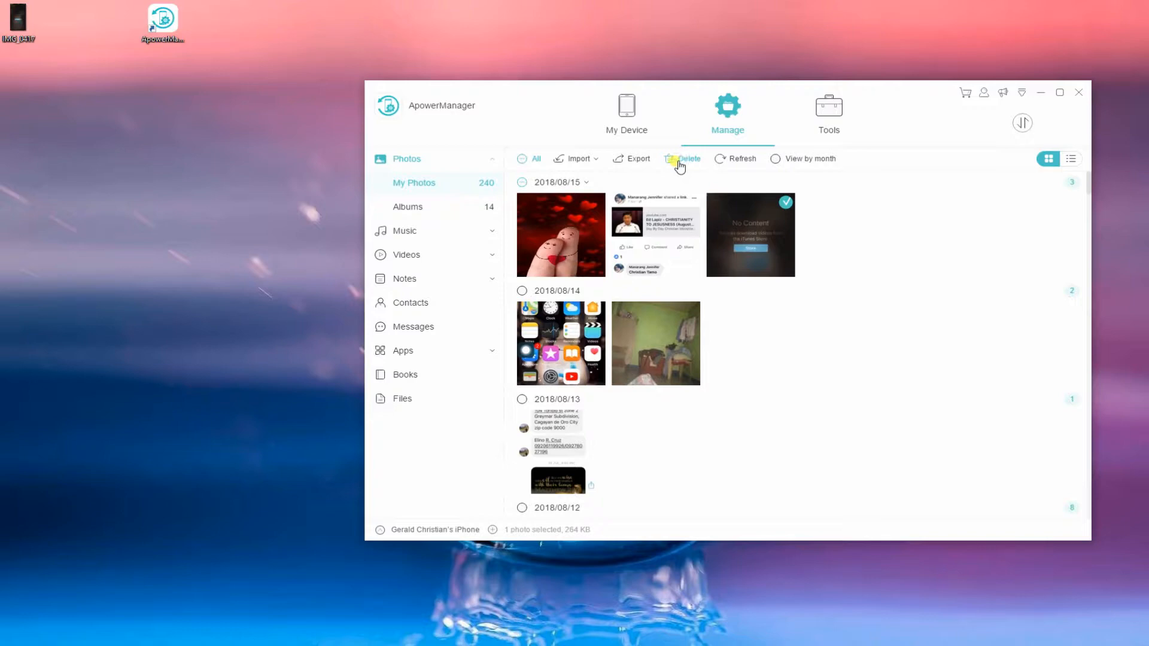
pyautogui.click(685, 158)
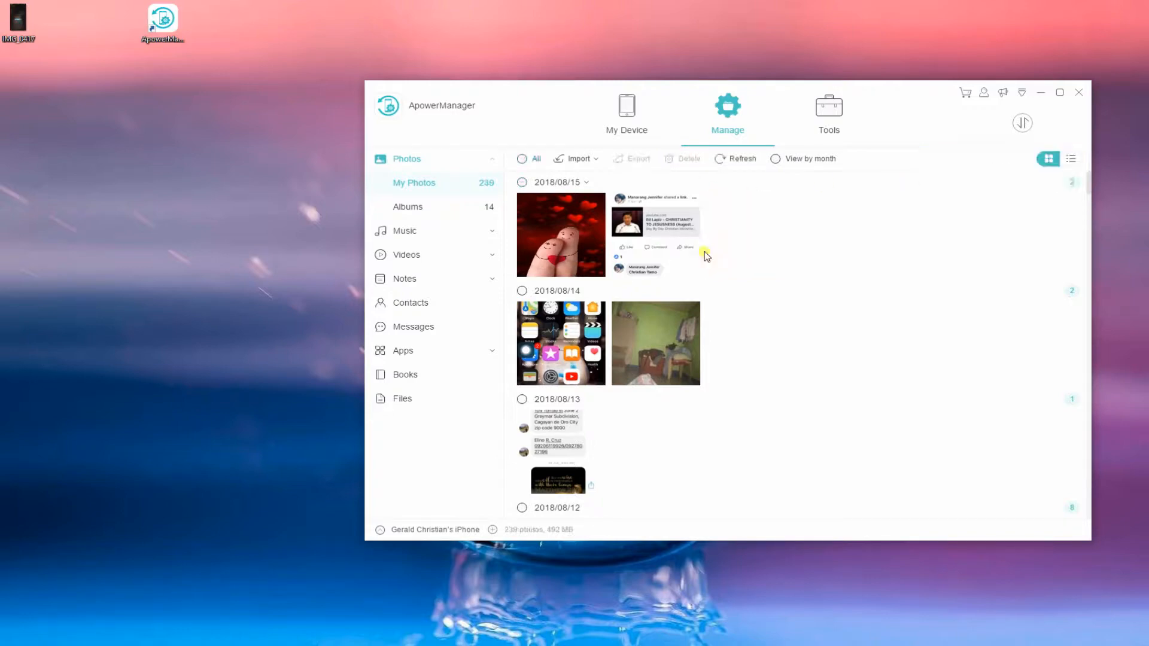
pyautogui.click(626, 114)
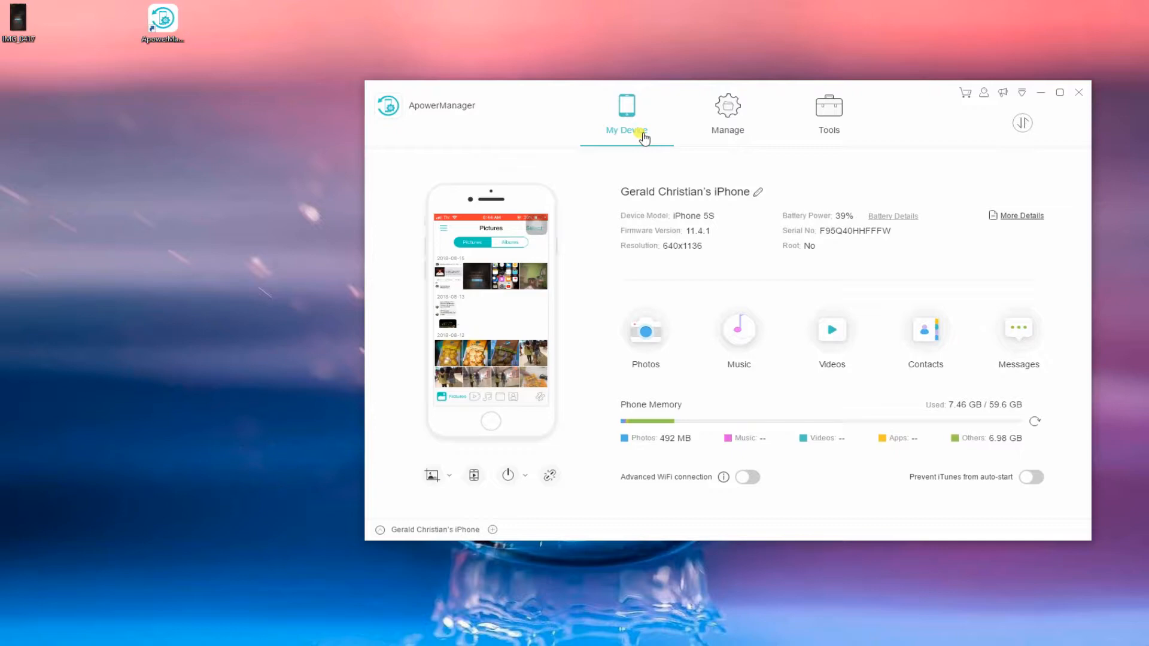
pyautogui.moveTo(591, 460)
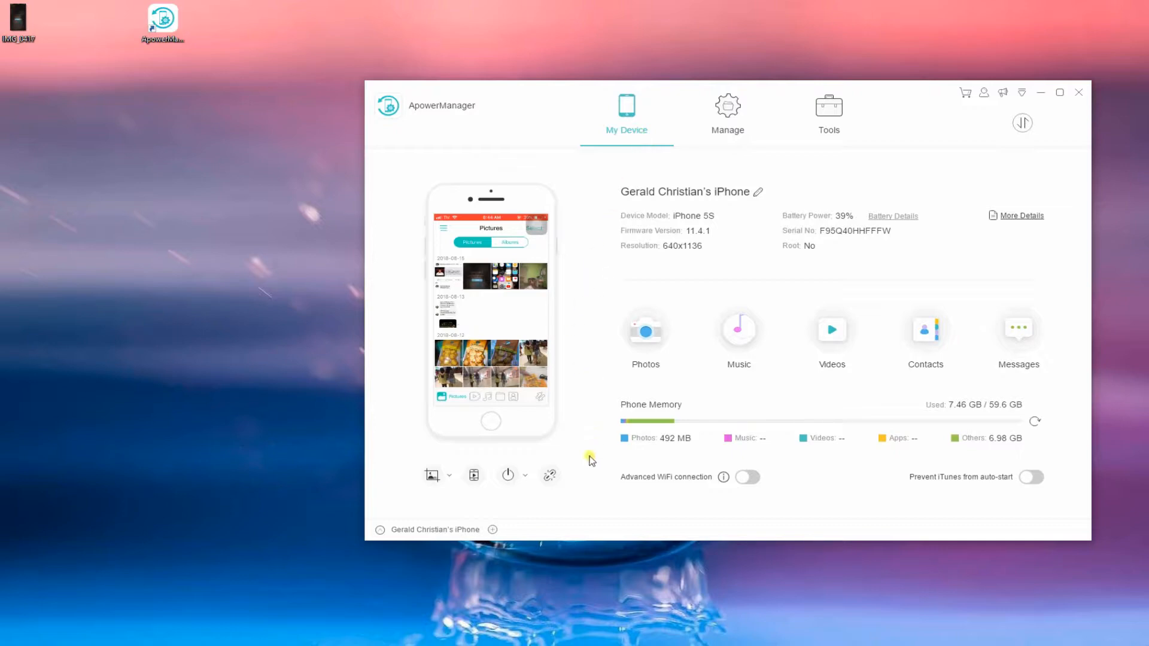
pyautogui.moveTo(550, 476)
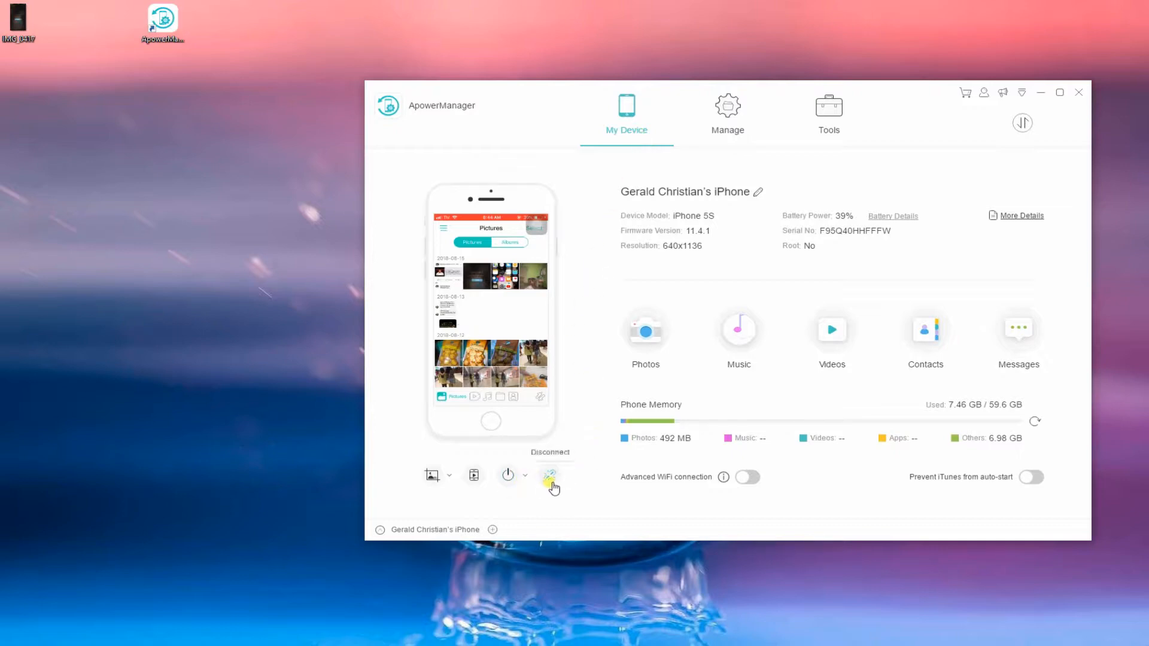
# Disconnect the iPhone from My Device using the icon below the phone preview
pyautogui.click(550, 475)
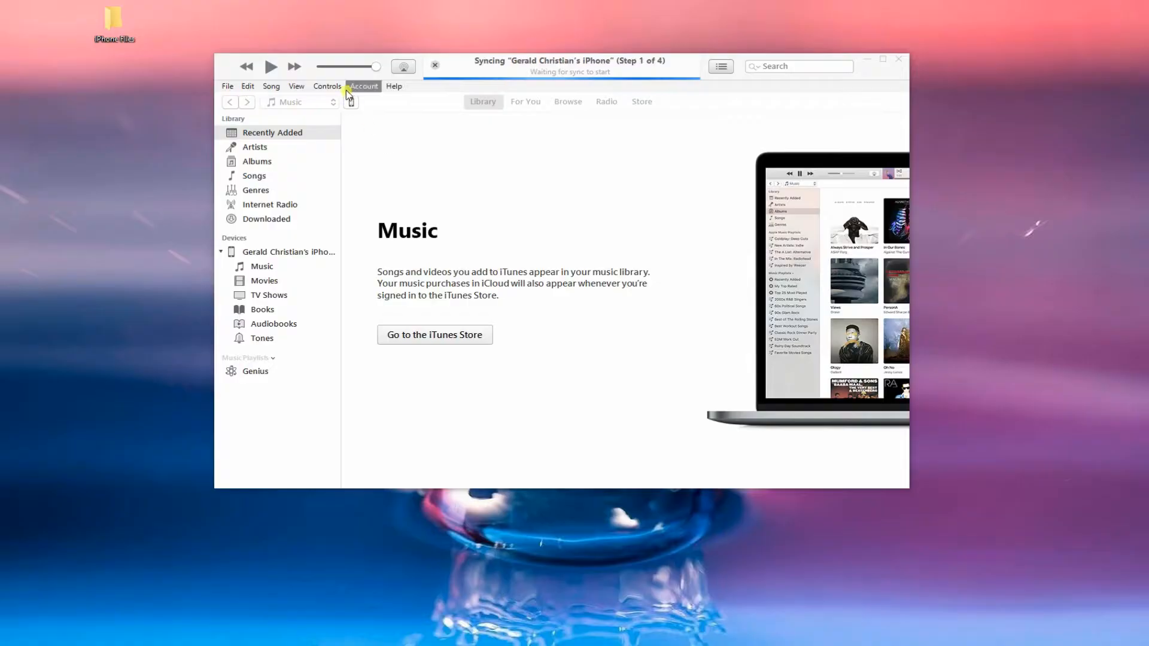
# Add the Futuristic-Wallpaper and gradient-texture images to SHAREit's documents in iTunes File Sharing
pyautogui.click(287, 251)
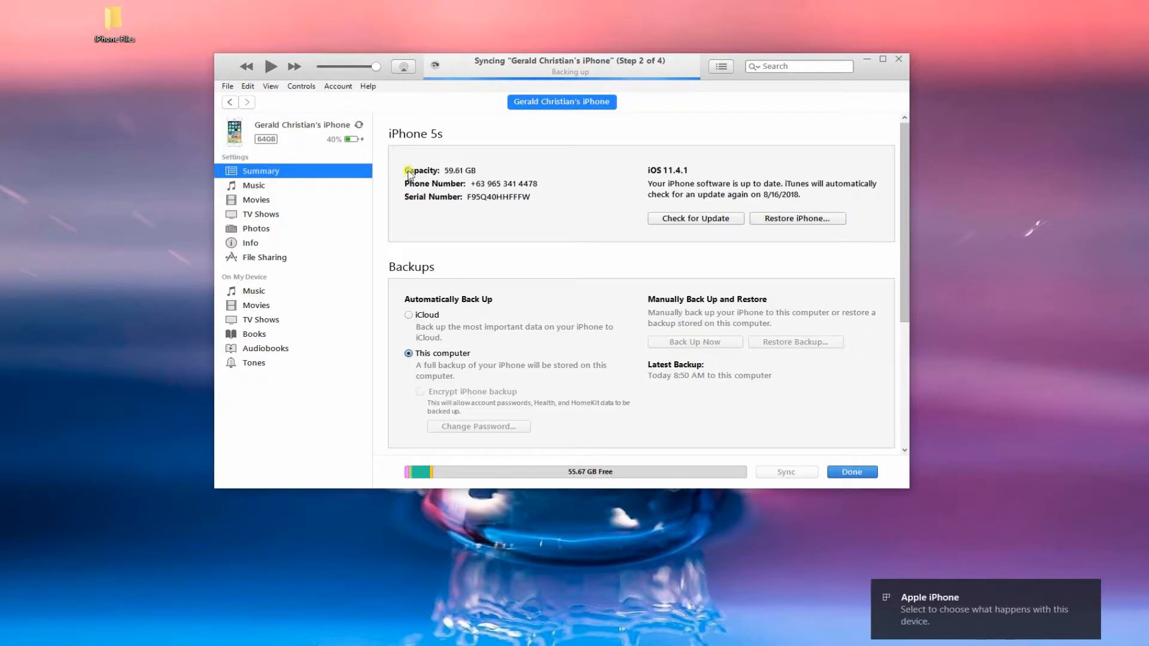
pyautogui.moveTo(314, 262)
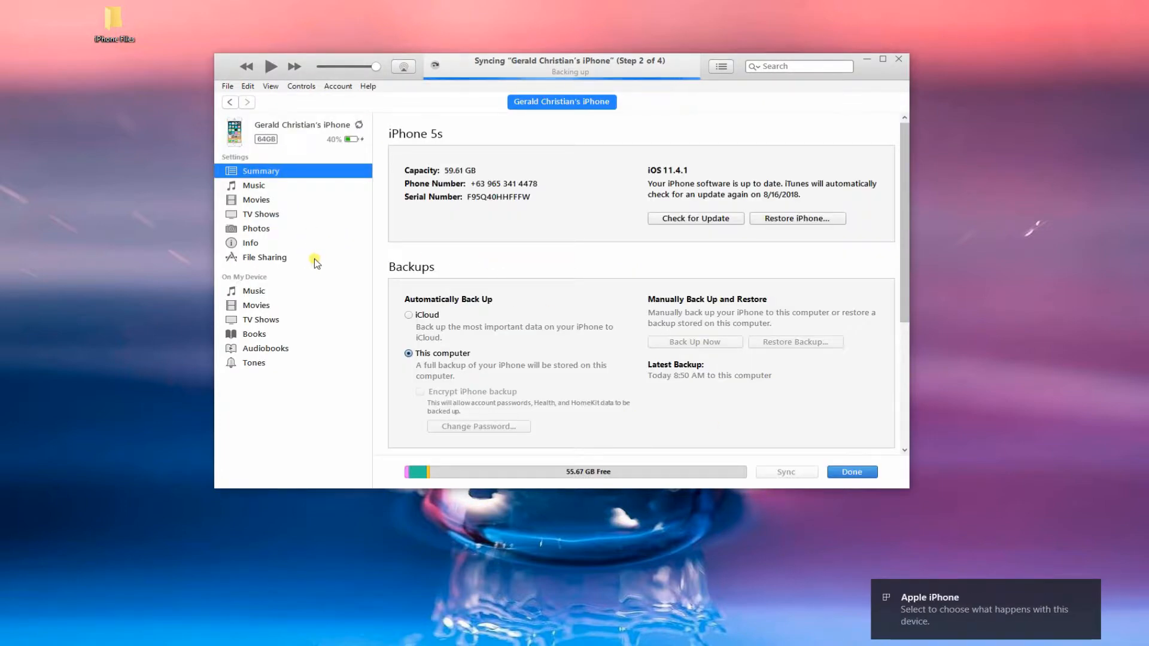
pyautogui.click(264, 258)
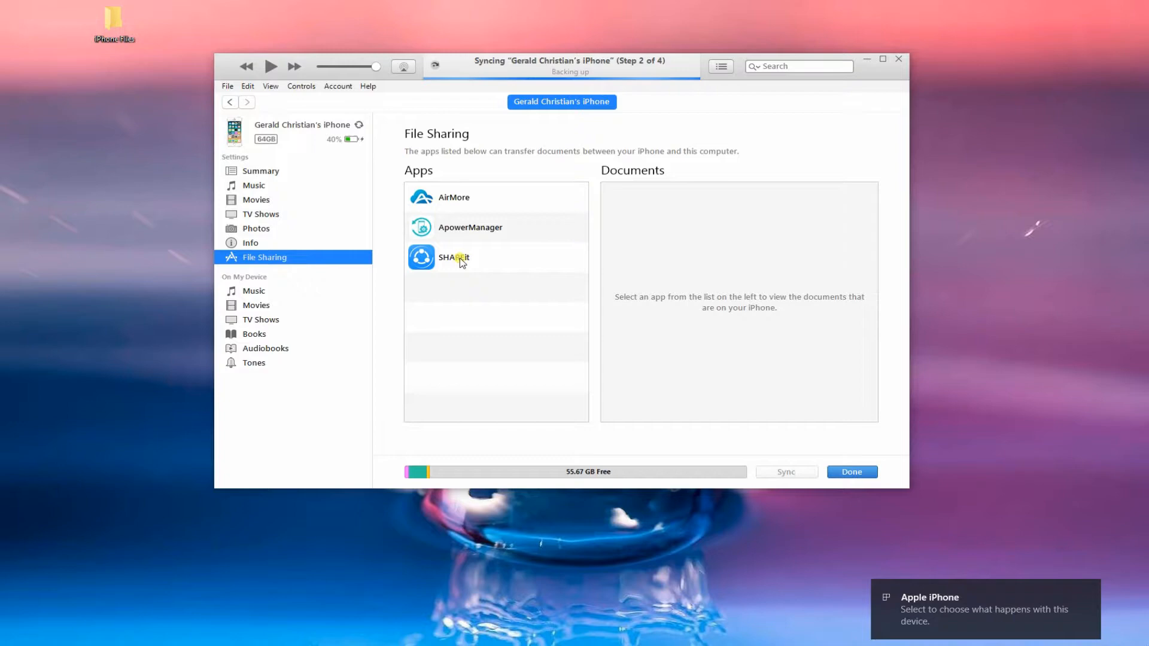
pyautogui.click(453, 258)
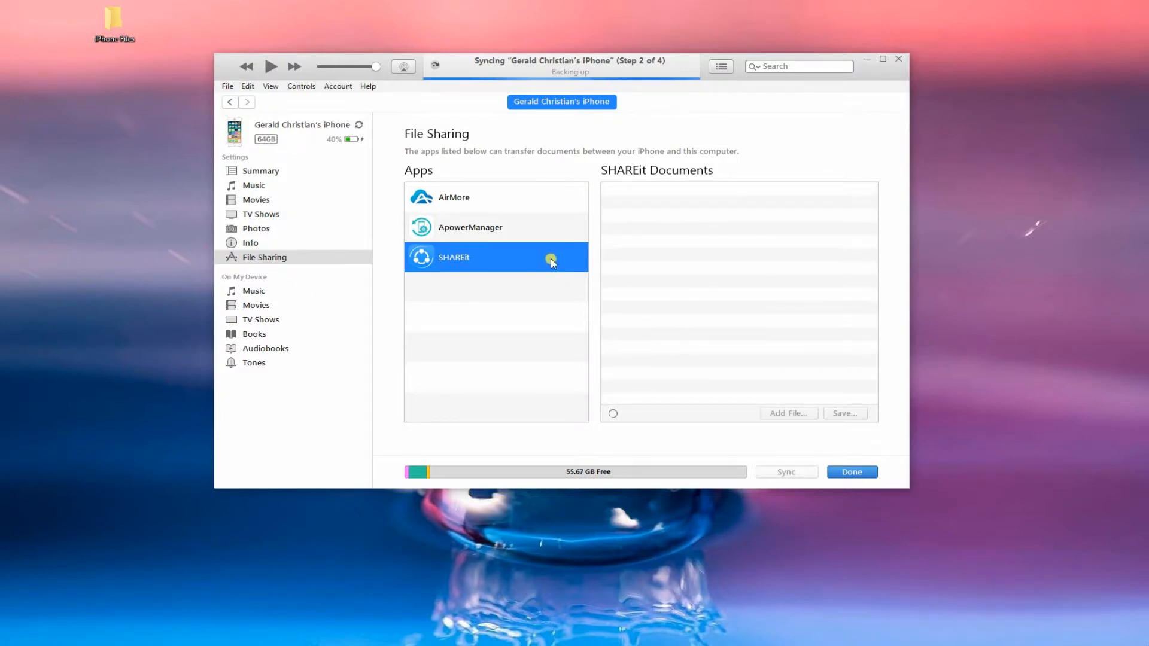
pyautogui.click(495, 257)
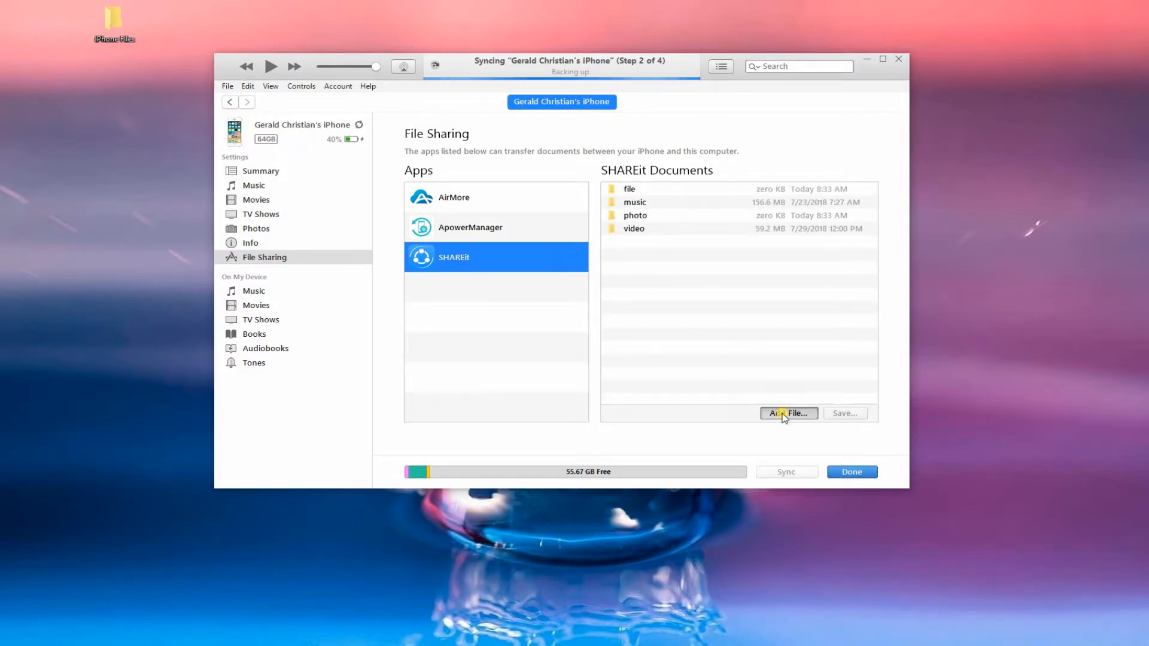
pyautogui.click(787, 413)
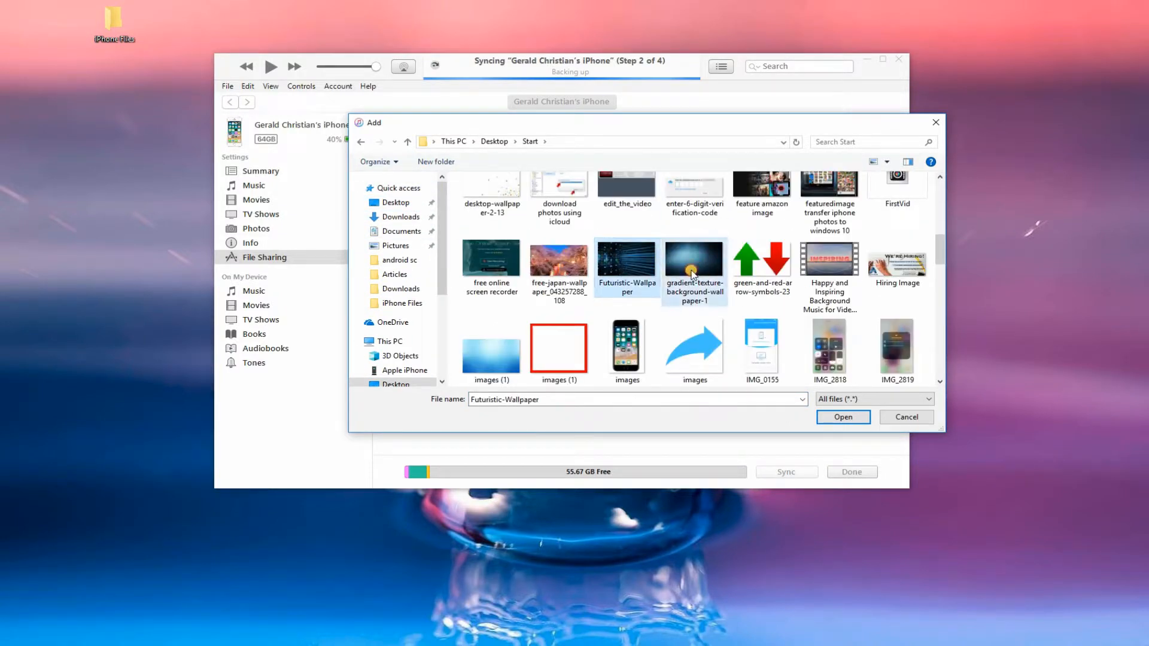
pyautogui.click(843, 418)
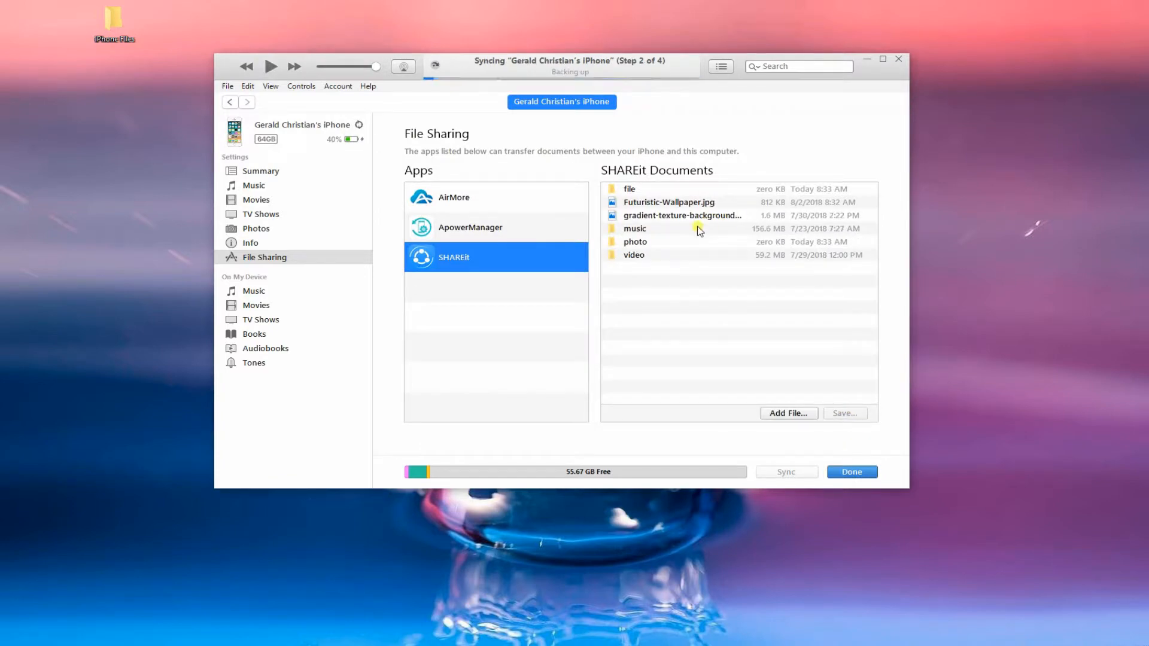
pyautogui.click(635, 228)
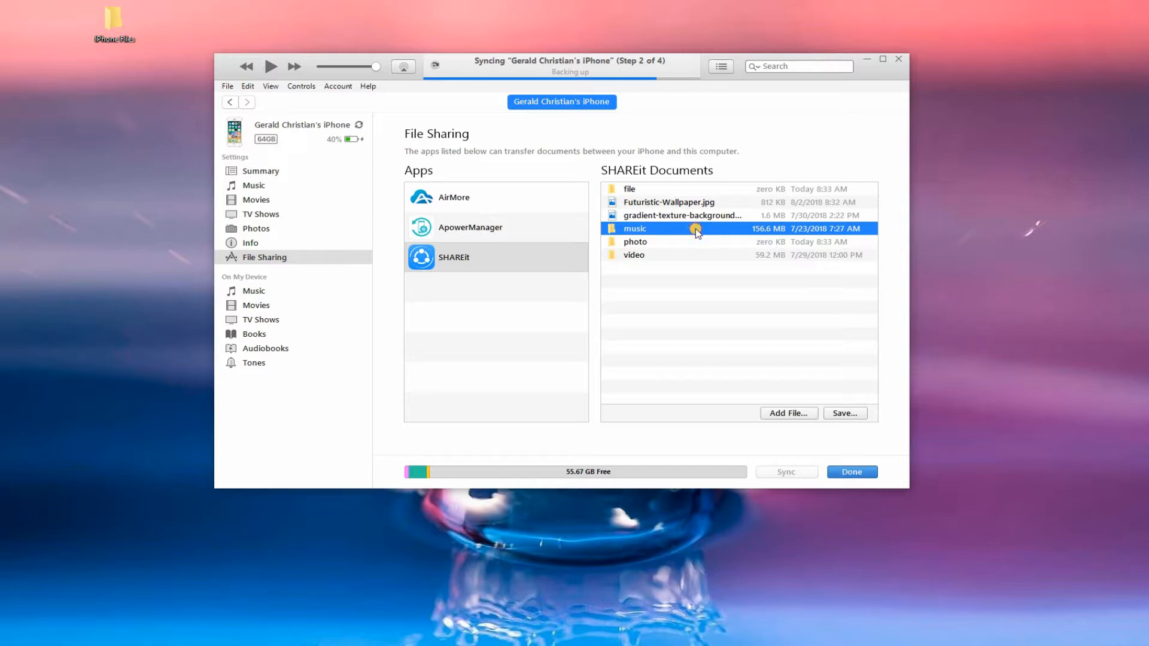
pyautogui.moveTo(722, 230)
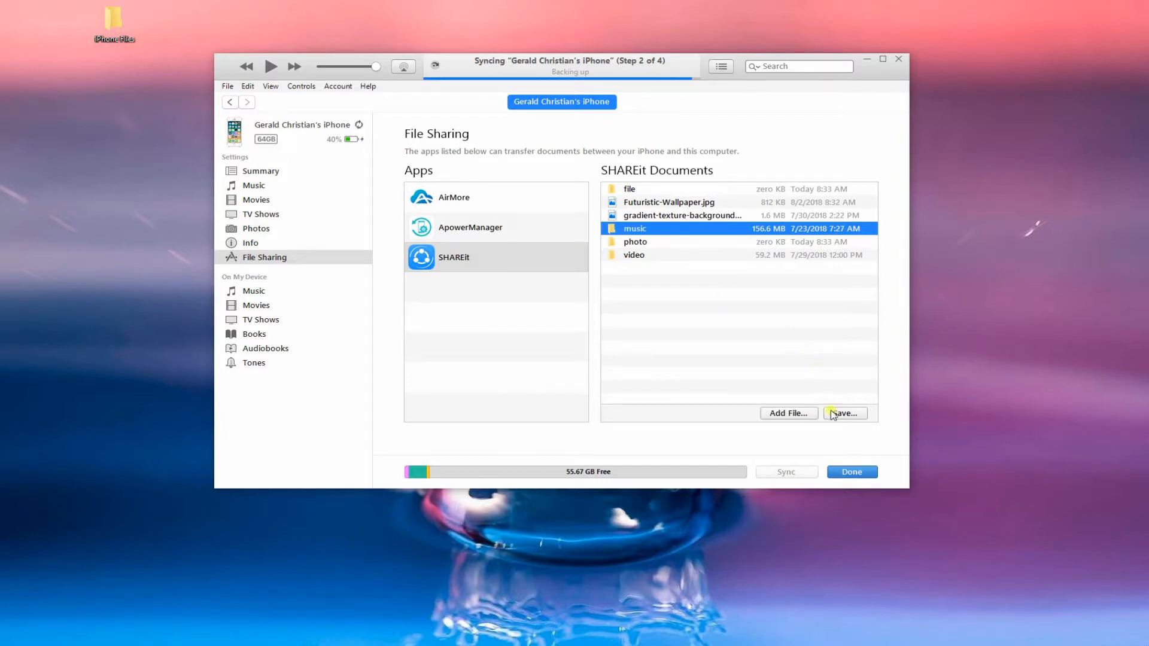
# Save SHAREit's music folder into the PC's iPhone Files folder
pyautogui.click(844, 413)
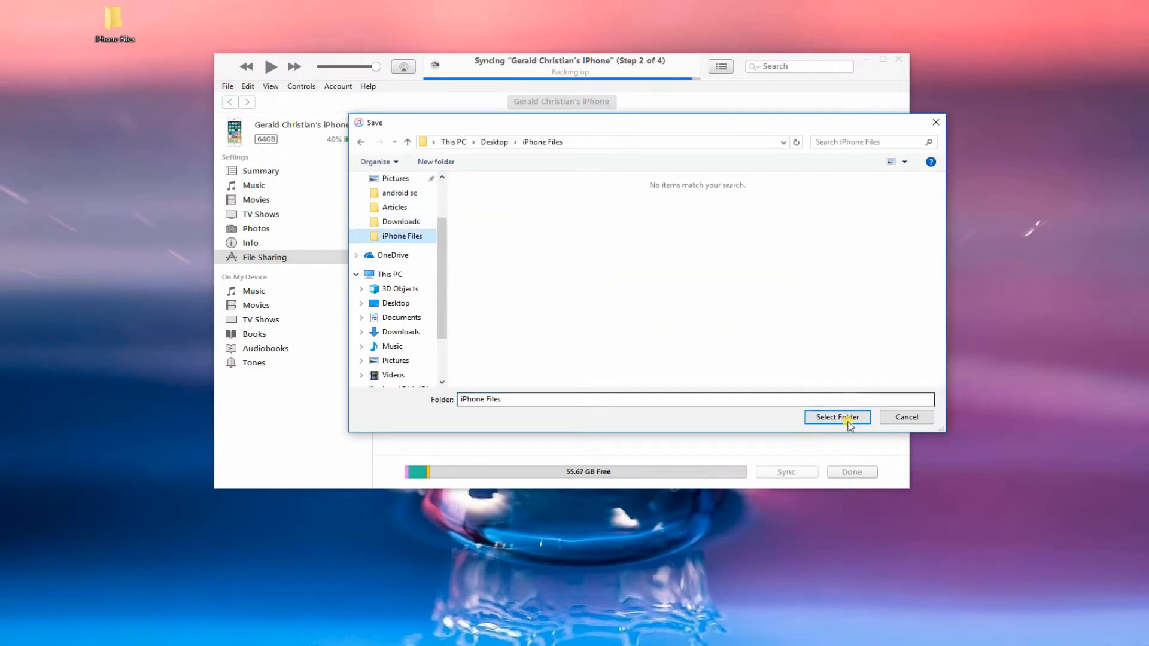
pyautogui.click(837, 417)
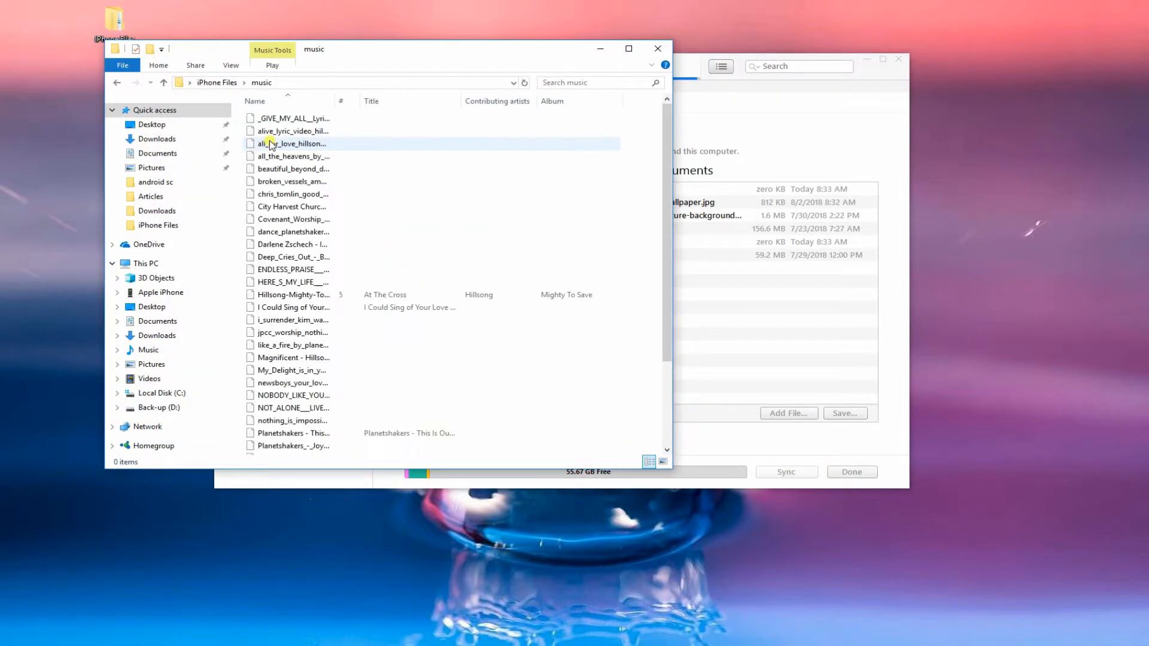
pyautogui.click(291, 193)
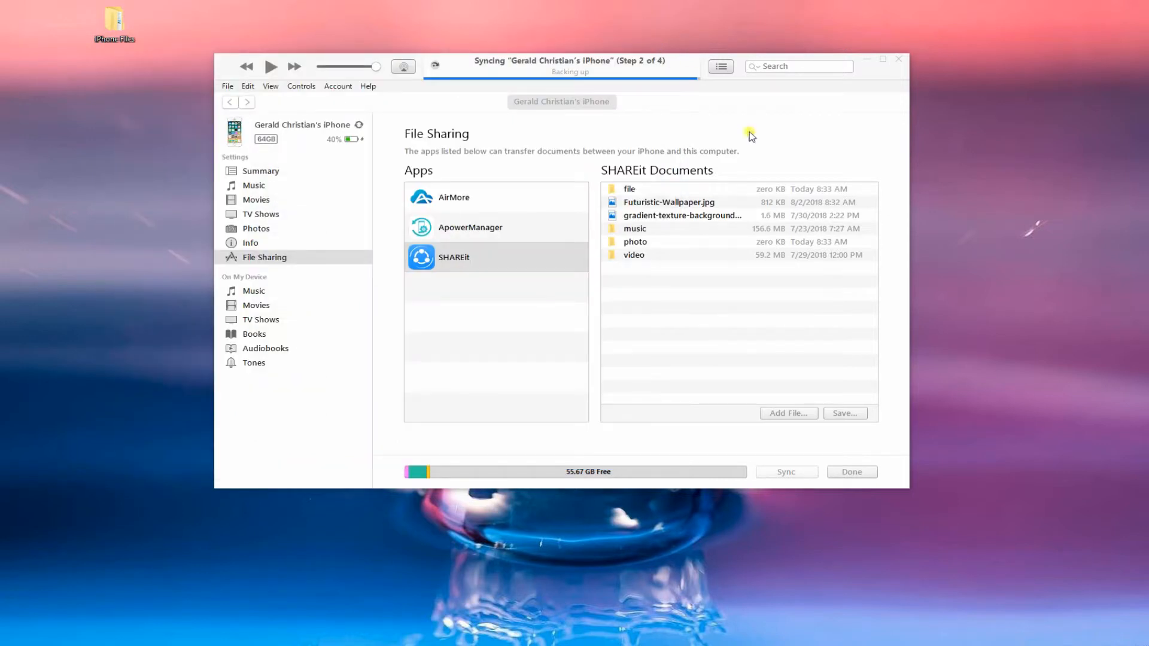
pyautogui.moveTo(473, 130)
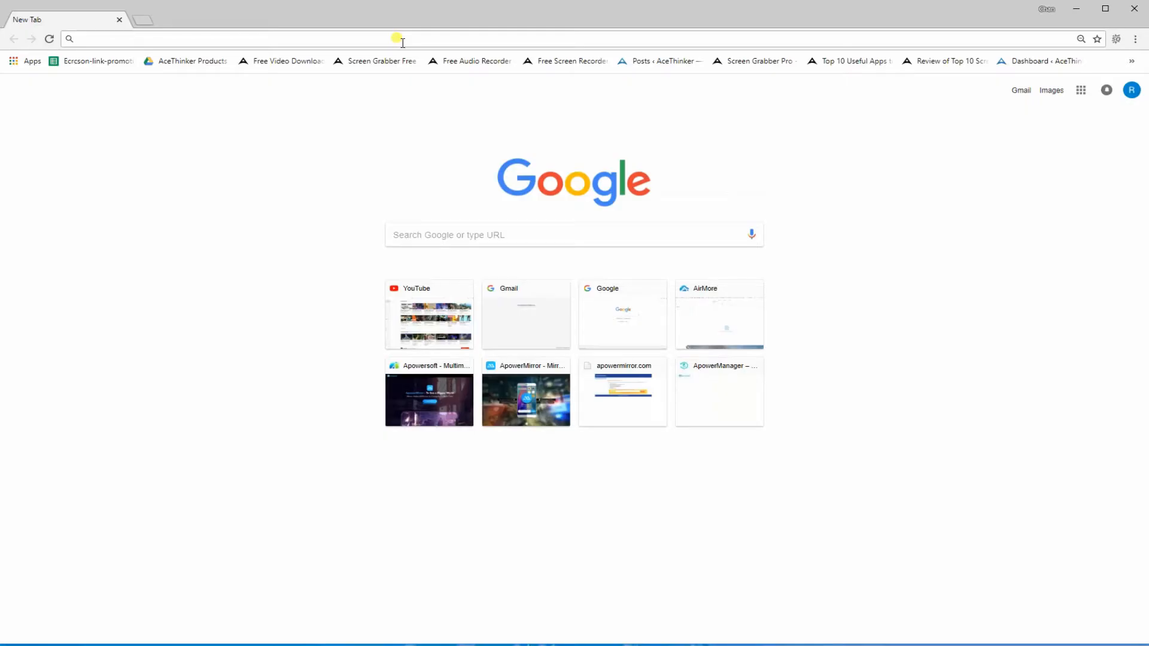
# Load web.airmore.com in a new Chrome tab
pyautogui.write('web.airmore.com')
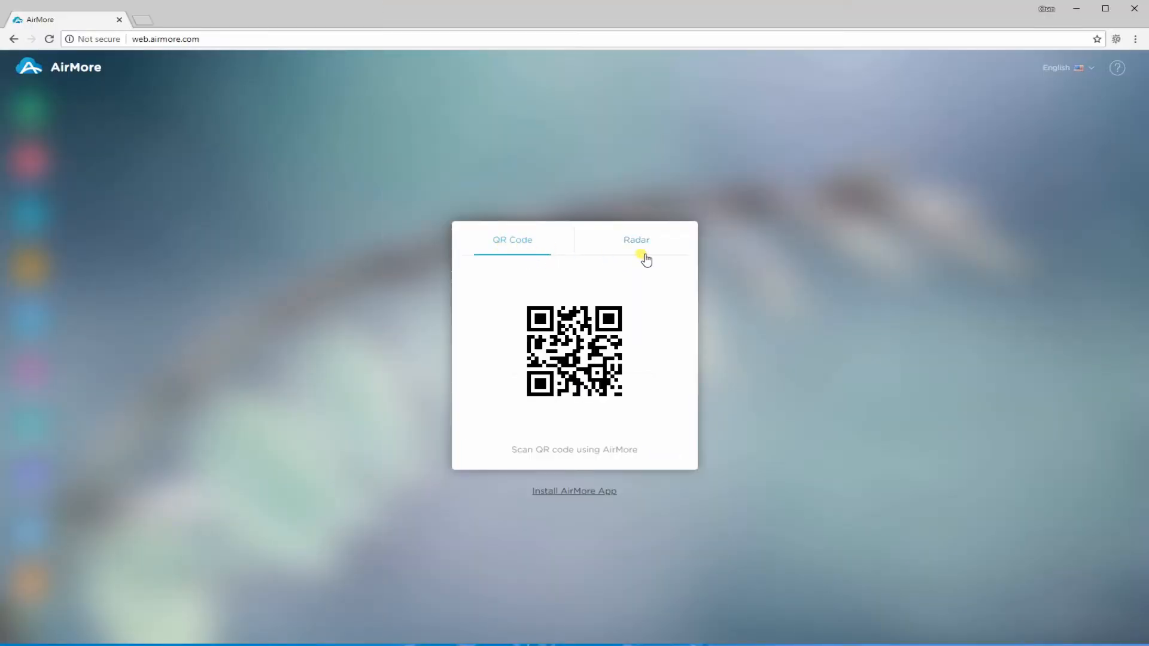
# Connect to the iPhone detected on AirMore's Radar and answer the disconnect prompt
pyautogui.click(636, 239)
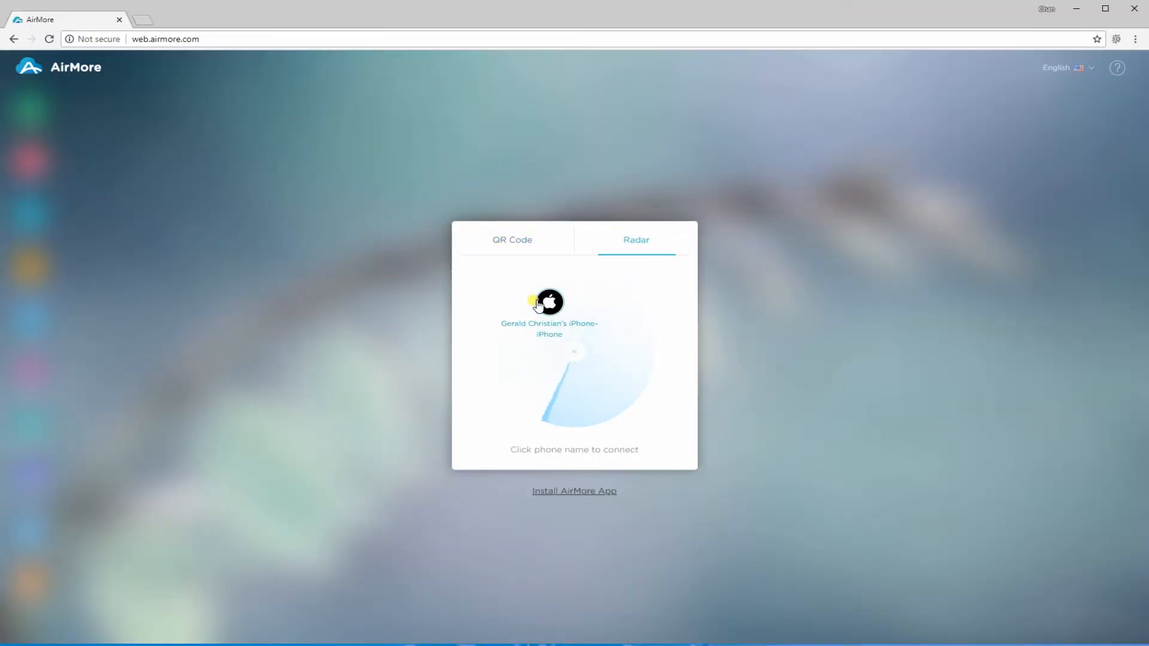
pyautogui.click(512, 239)
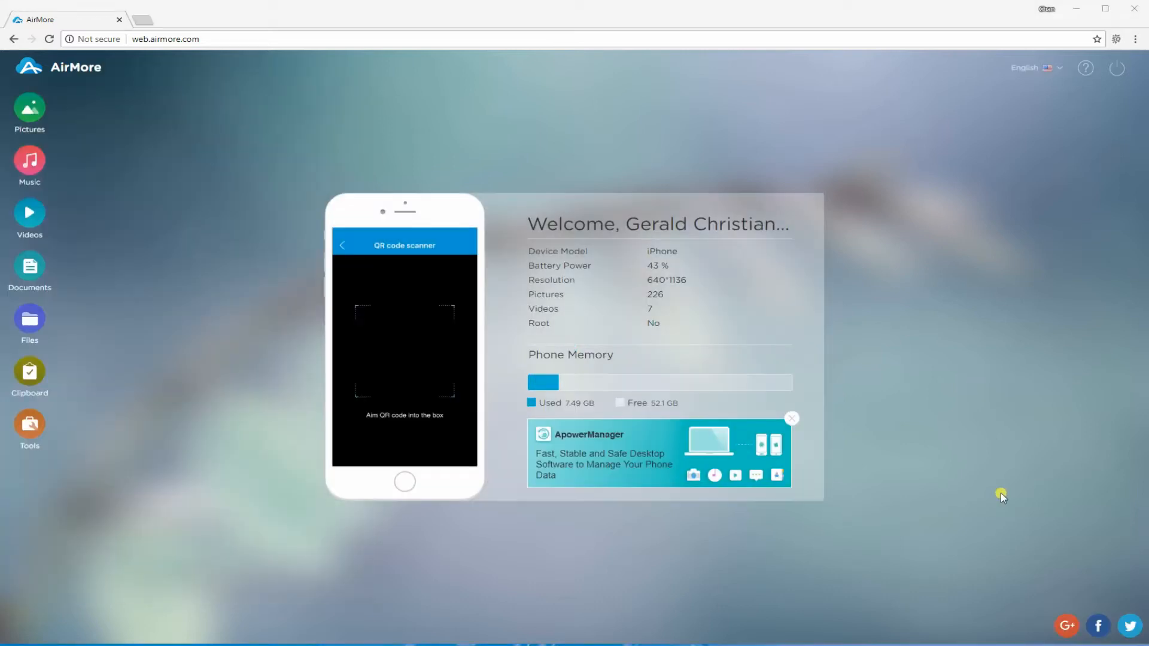
pyautogui.moveTo(996, 497)
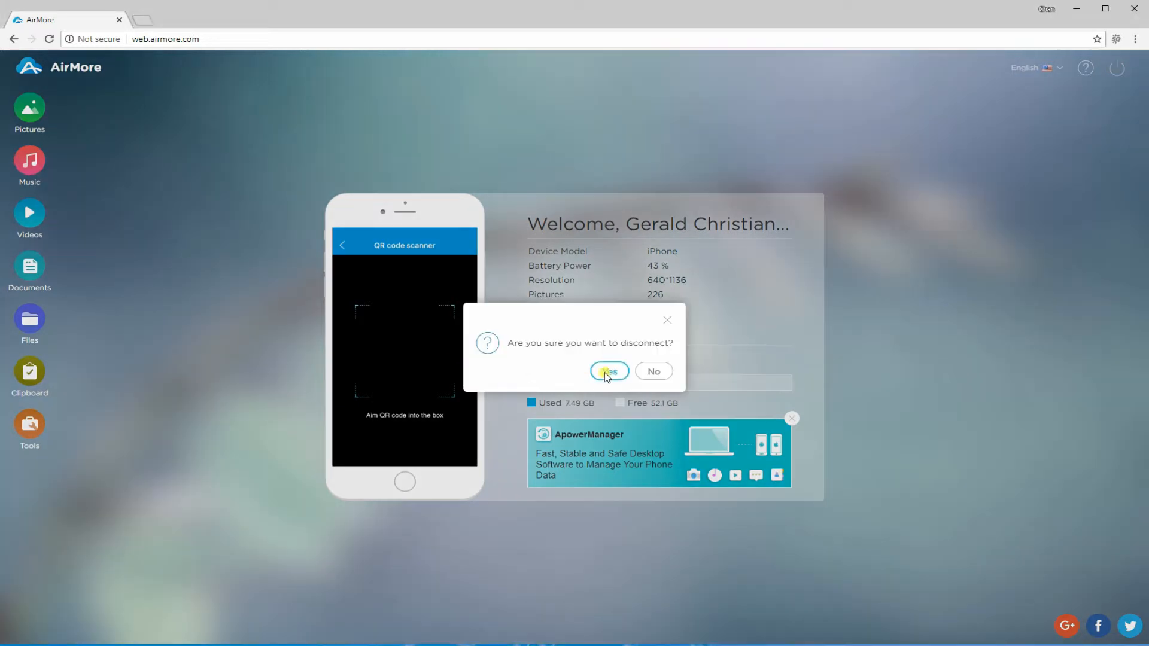
pyautogui.click(609, 371)
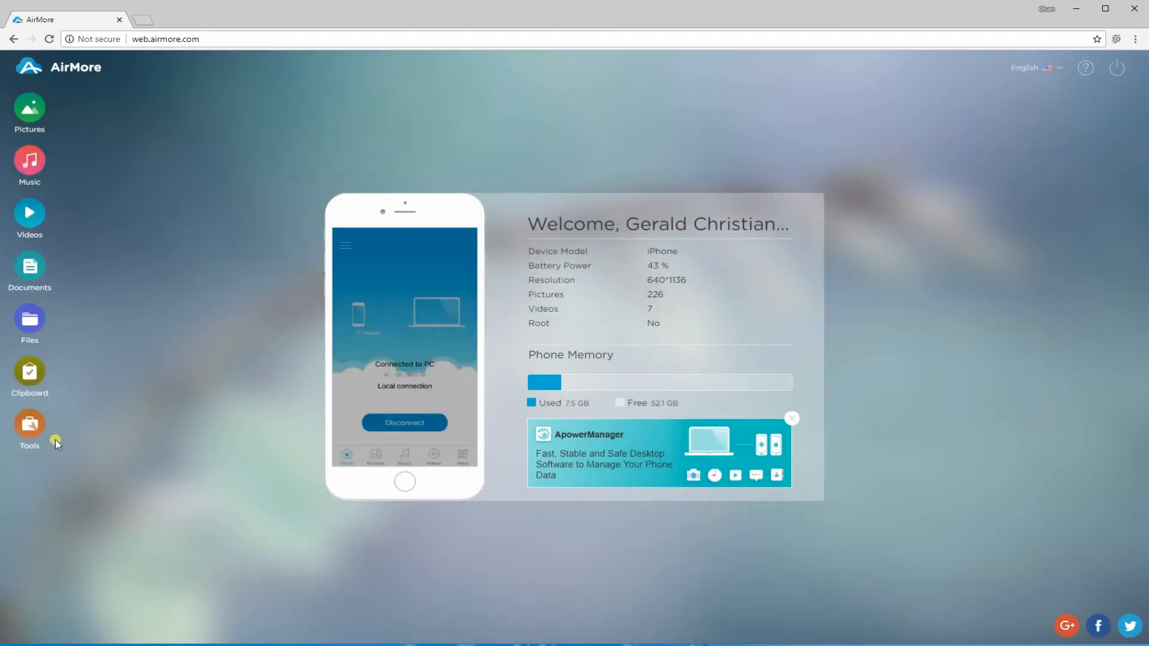
pyautogui.moveTo(56, 145)
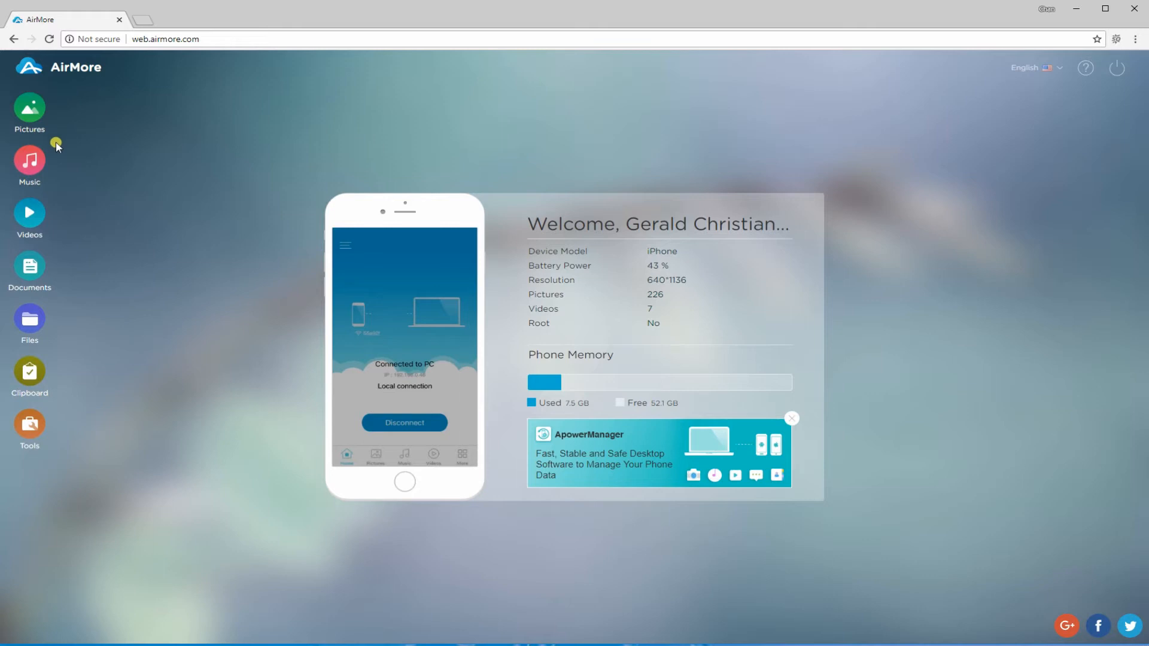
# Import Desktop-Wallpaper-8 from the android sc folder into the iPhone's Pictures
pyautogui.click(29, 110)
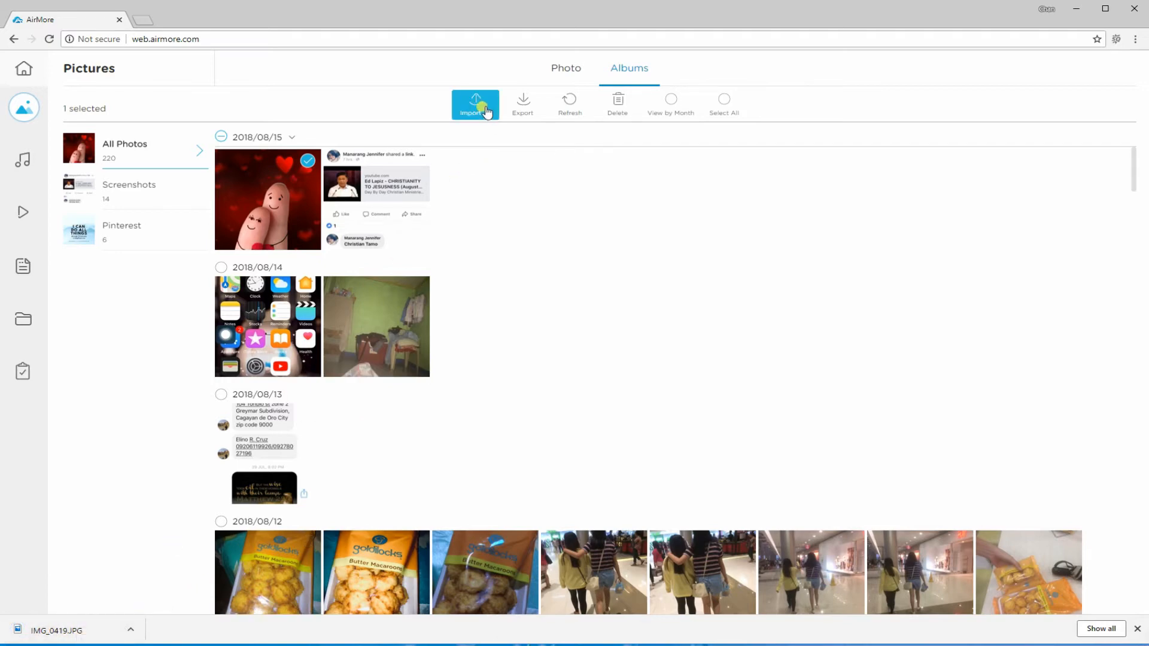
pyautogui.click(307, 160)
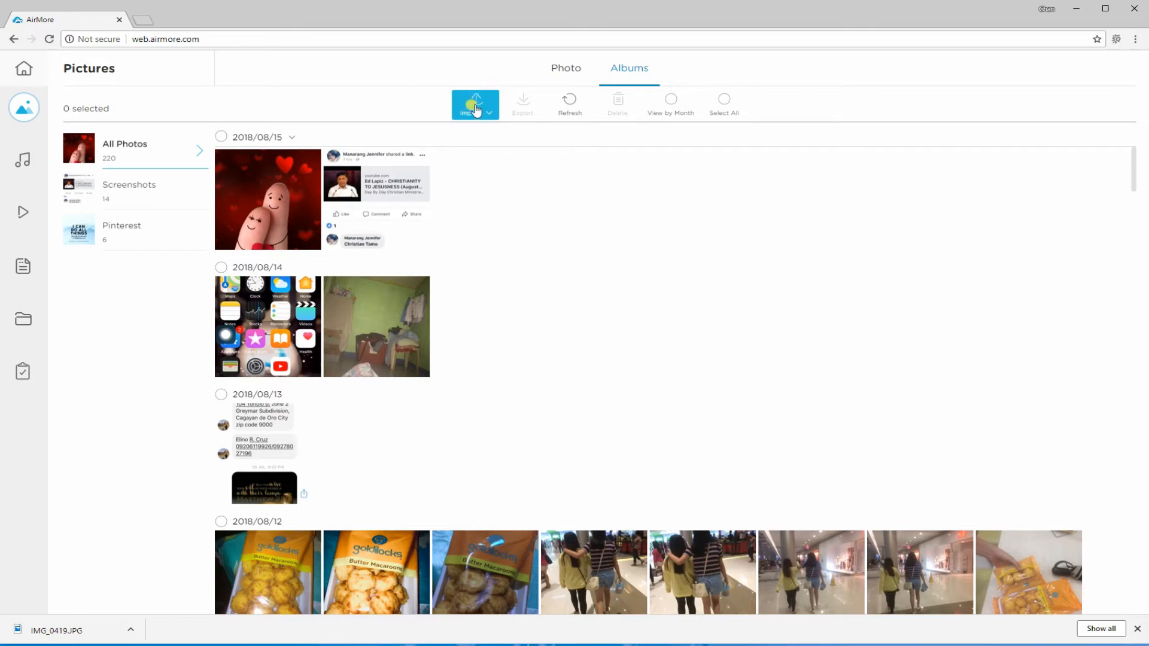
pyautogui.click(474, 102)
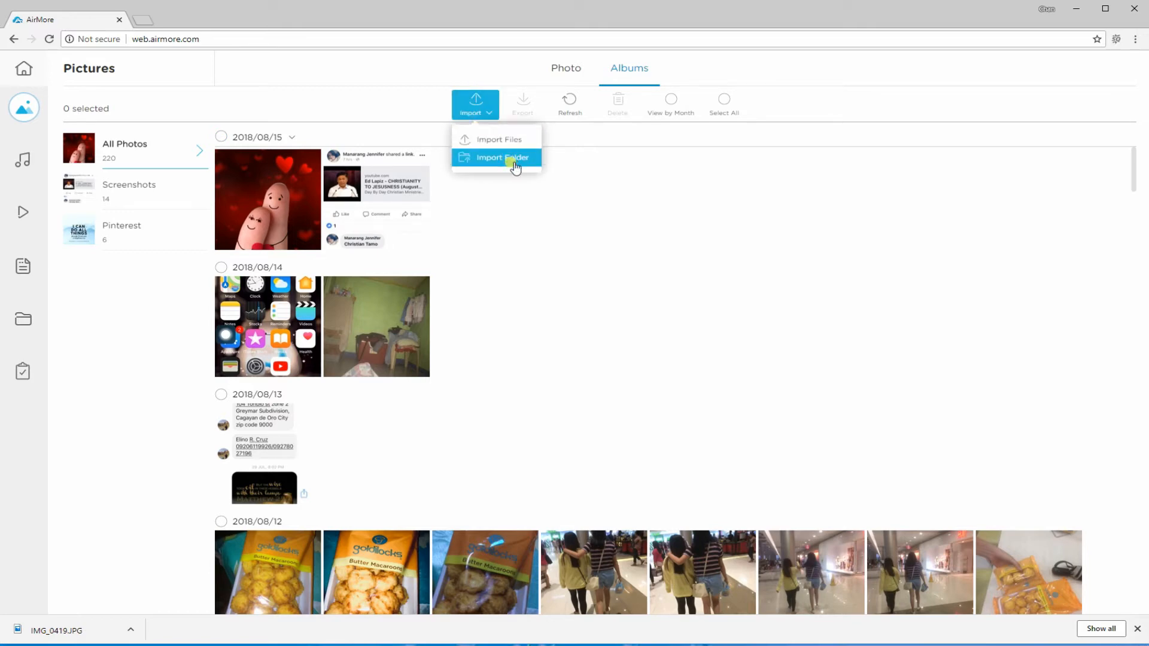
pyautogui.click(497, 140)
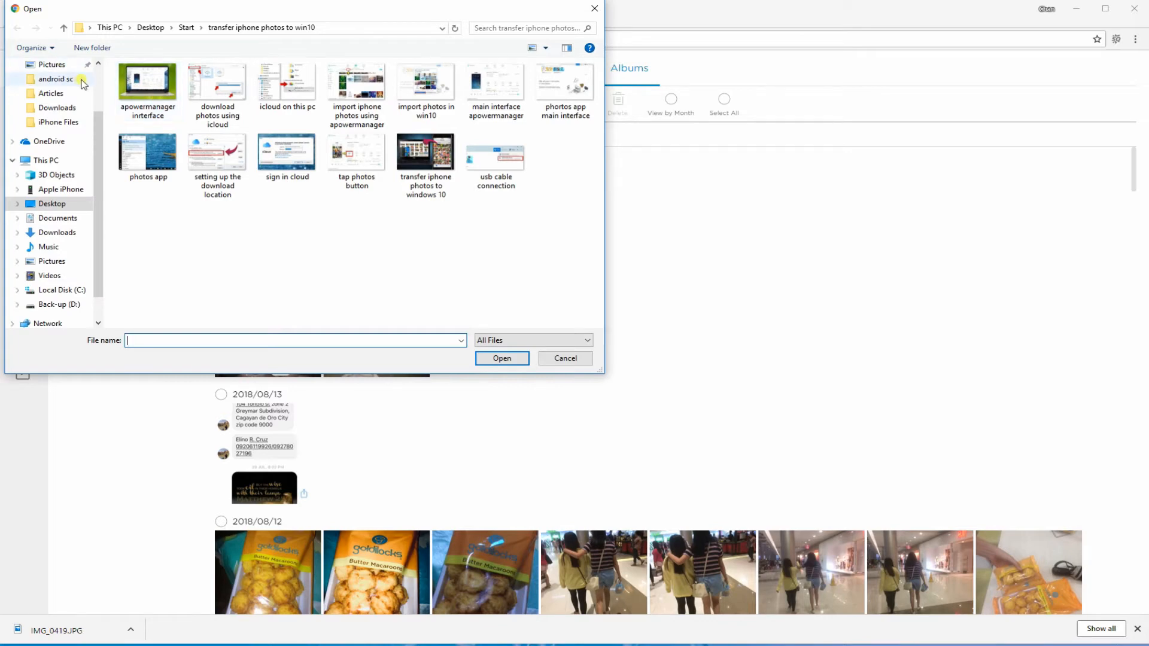
pyautogui.click(55, 79)
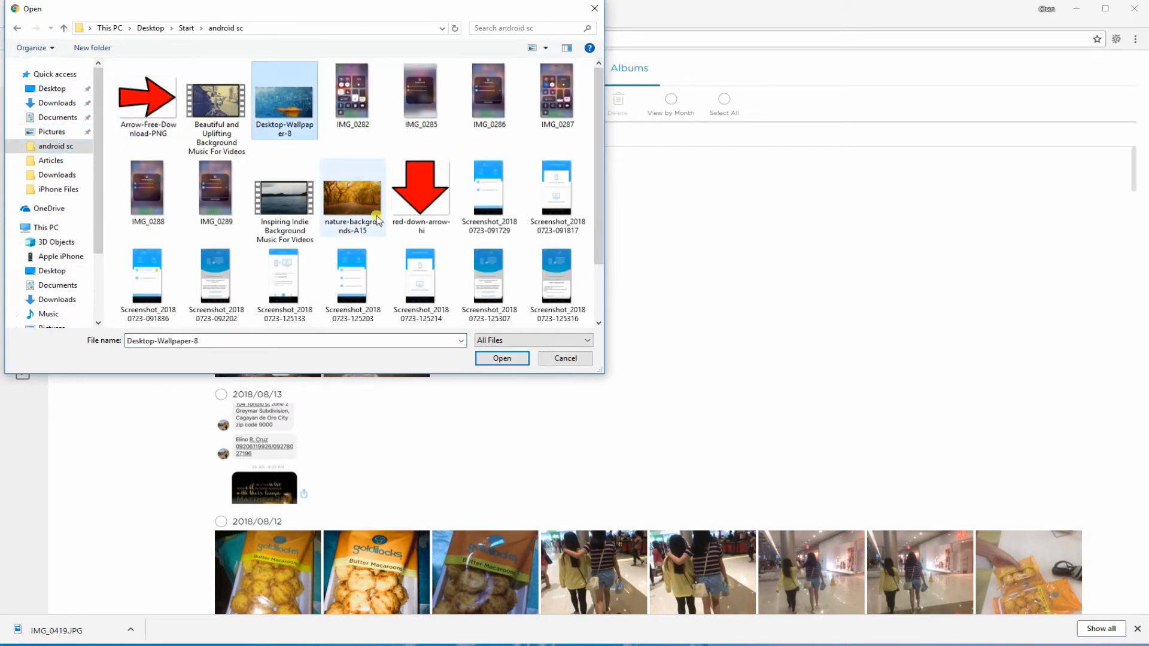
pyautogui.click(502, 359)
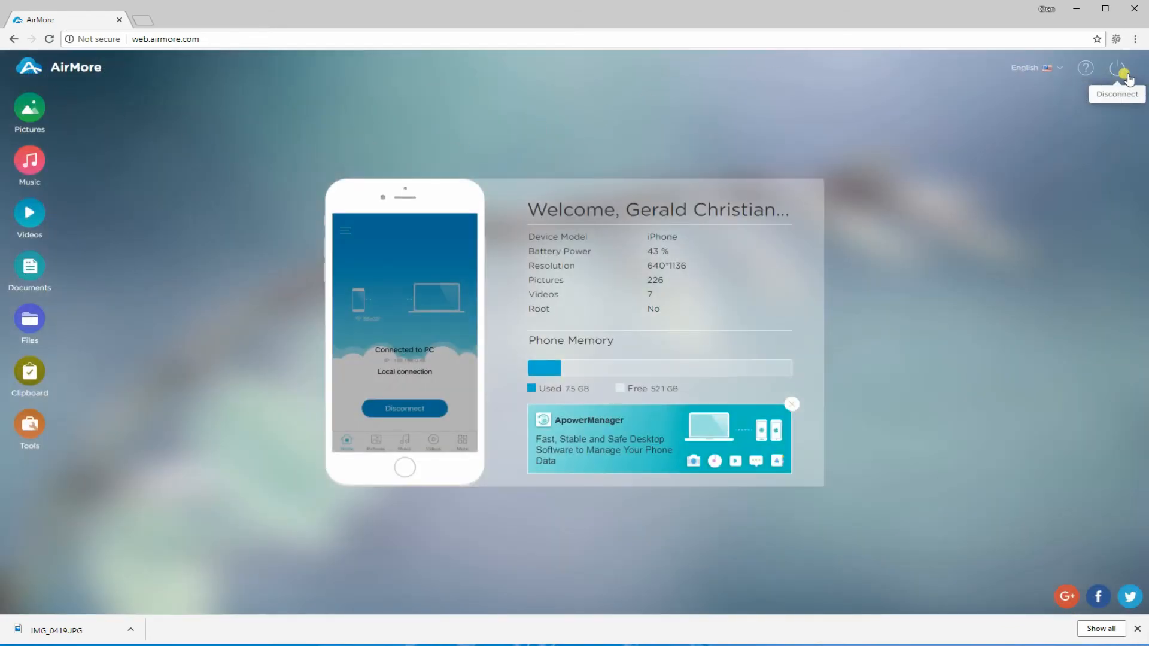
pyautogui.moveTo(1117, 79)
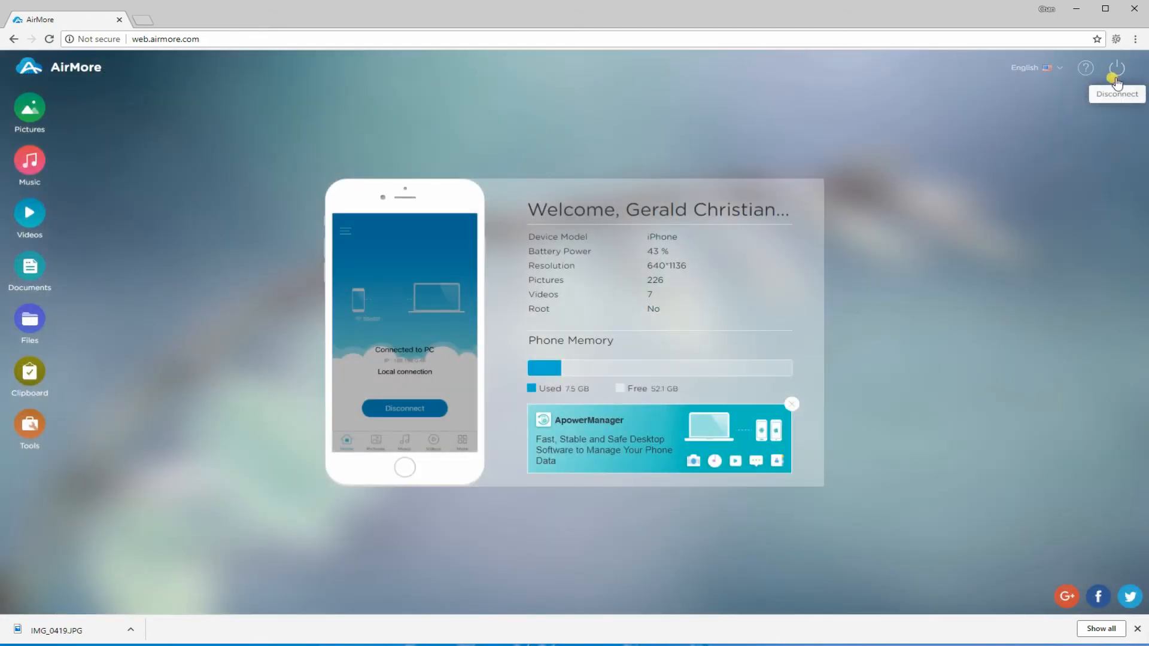
# Disconnect the iPhone from AirMore using the top-right power icon, returning to the connection screen
pyautogui.click(1115, 68)
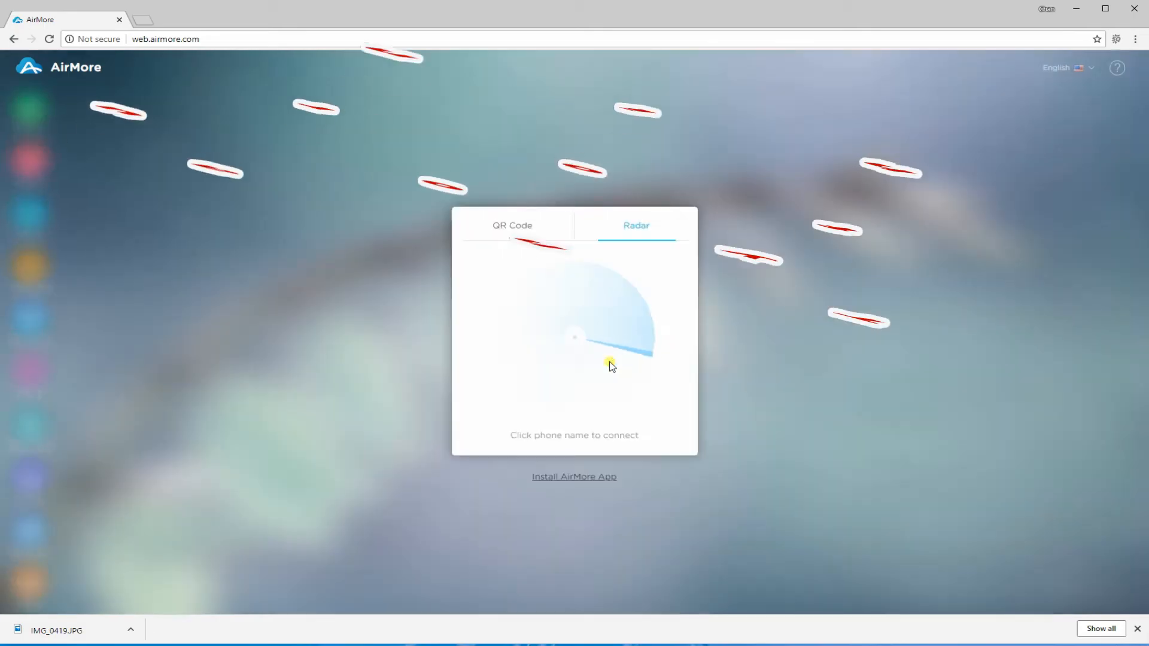